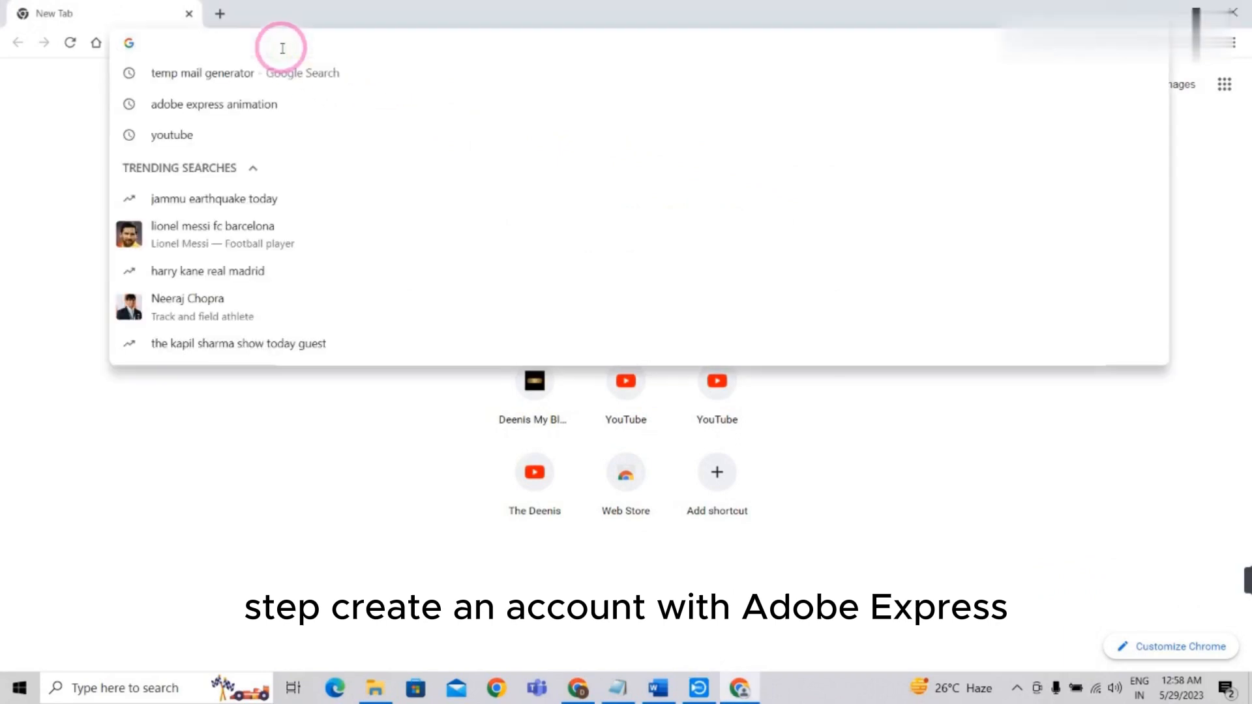
Search Google for 'adobe express animation'.
{"action": "type", "text": "adove"}
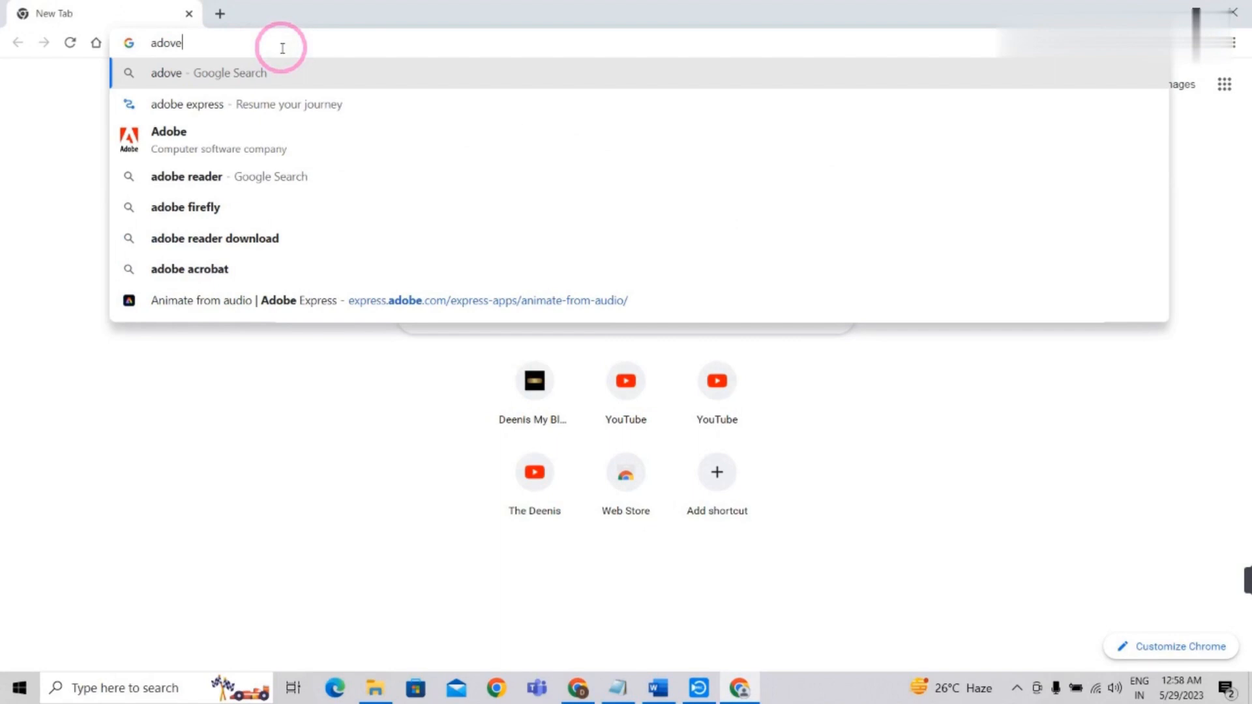
{"action": "type", "text": "adobe express animation"}
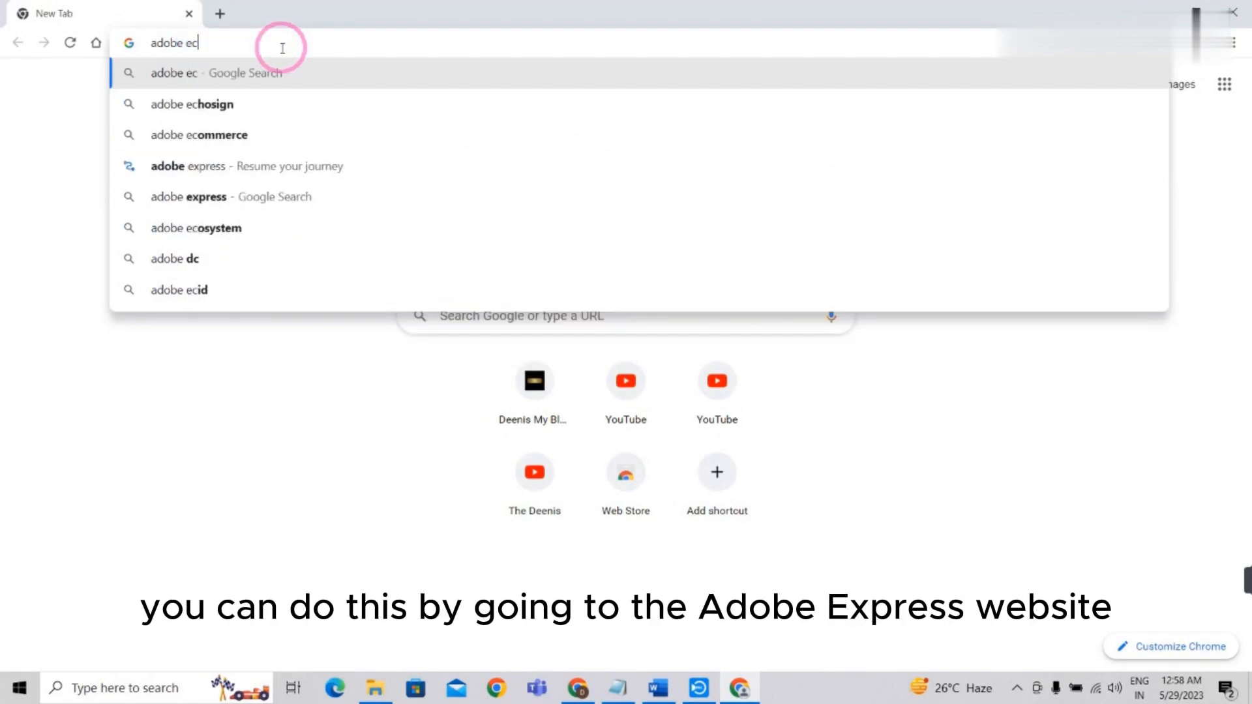
{"action": "type", "text": "press"}
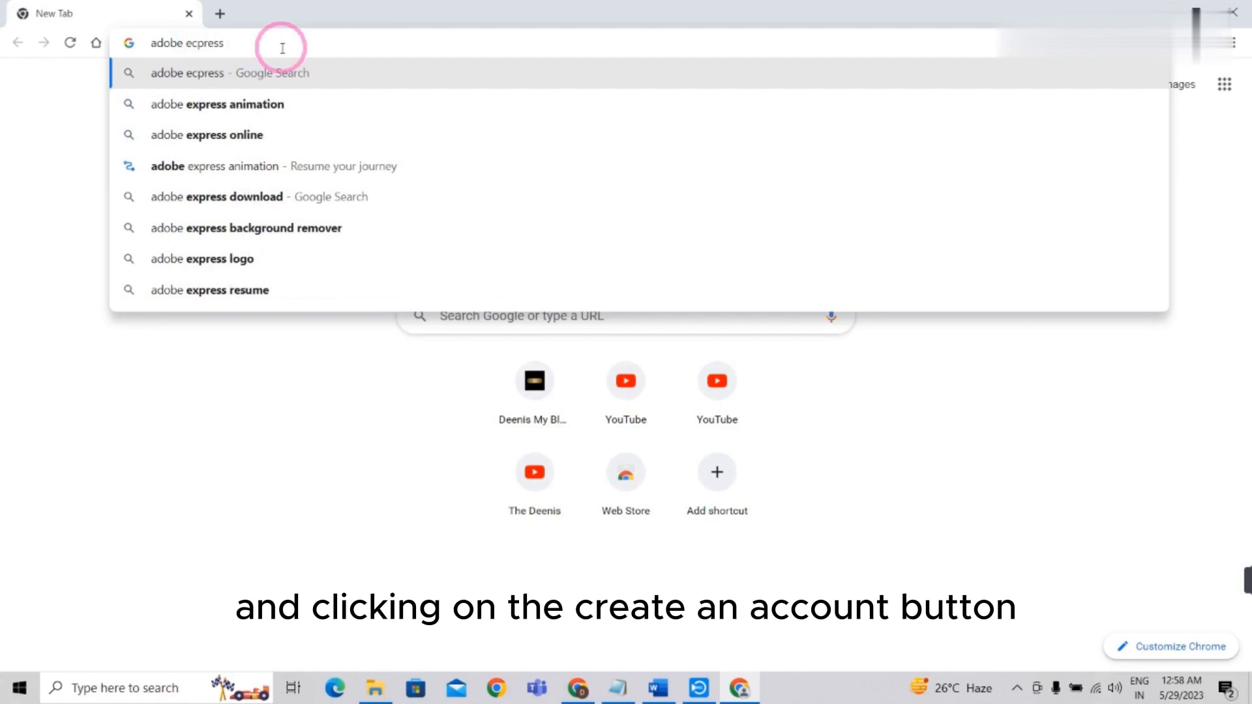
{"action": "type", "text": "animation"}
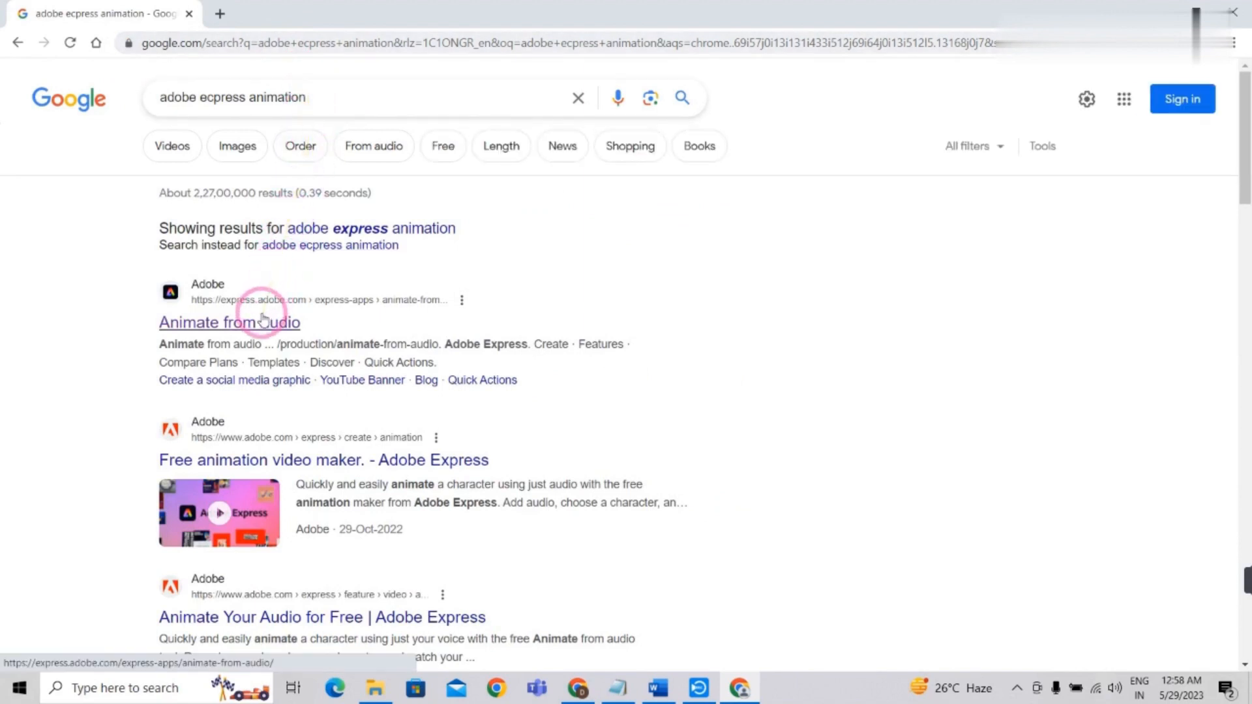
Open the Animate from Audio result, then go to the Adobe Express sign-up page.
{"action": "left_click", "coordinate": [229, 322]}
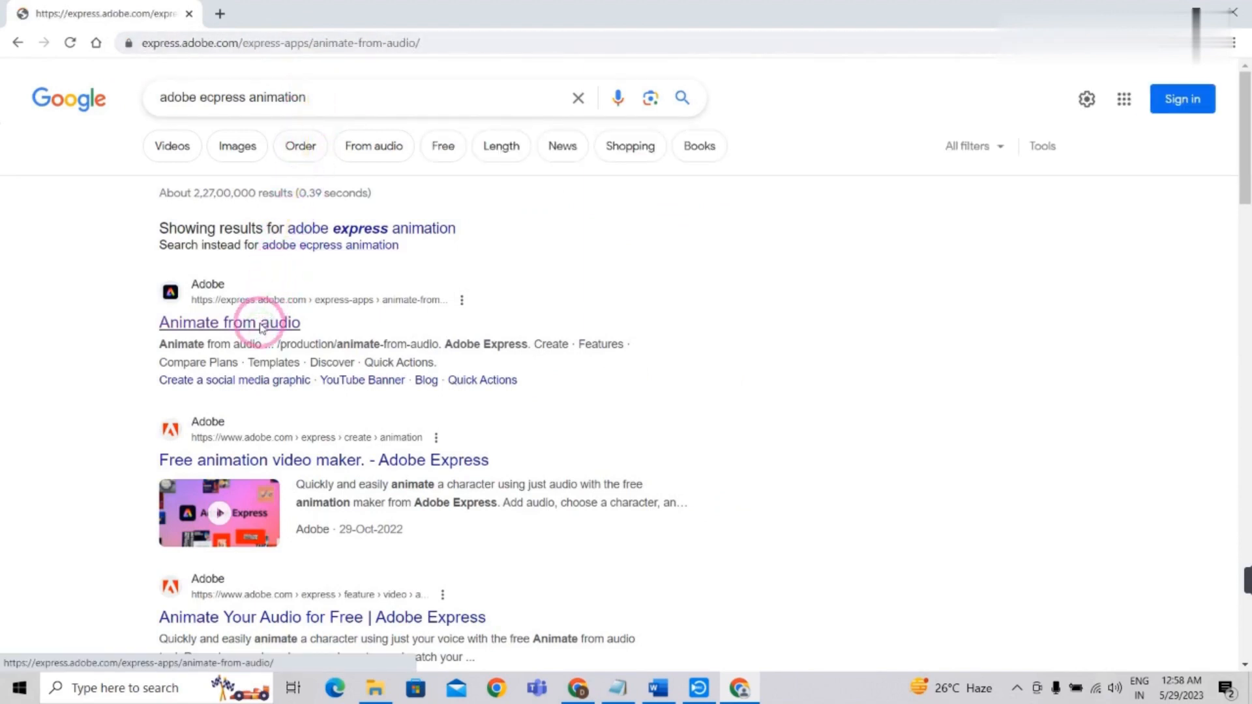
{"action": "left_click", "coordinate": [229, 322]}
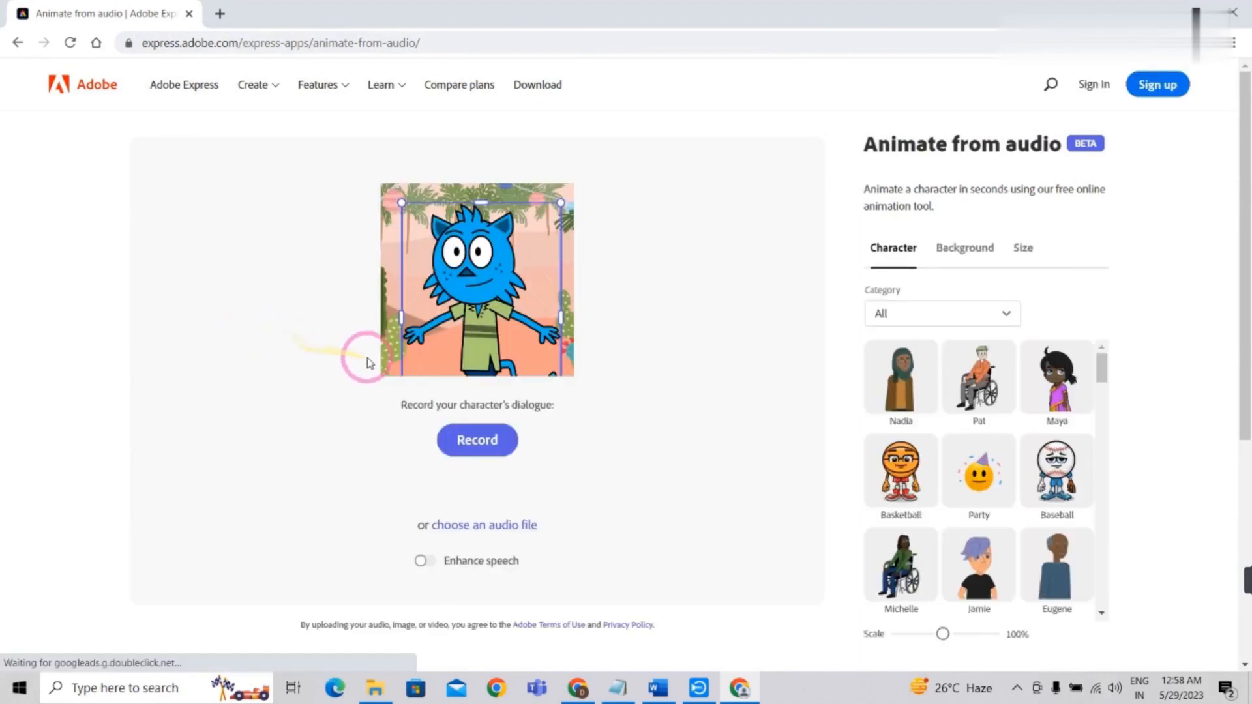
{"action": "mouse_move", "coordinate": [1002, 145]}
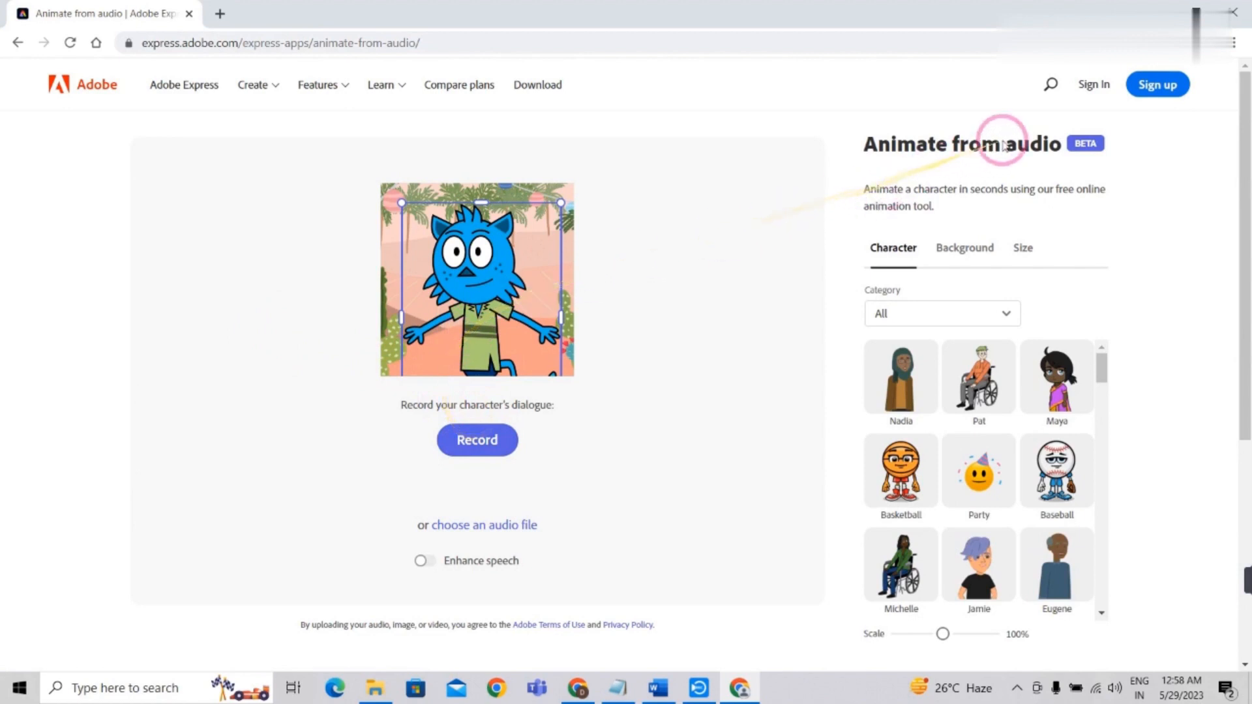
{"action": "mouse_move", "coordinate": [1156, 84]}
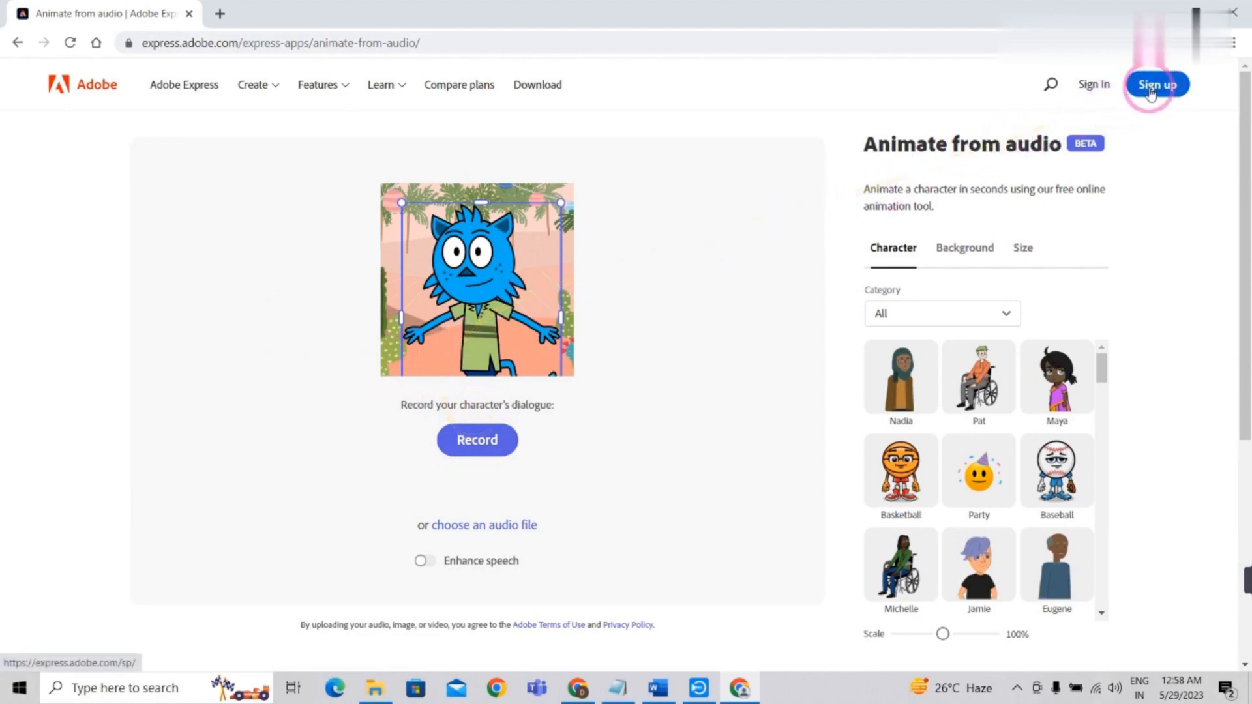
{"action": "left_click", "coordinate": [1156, 85]}
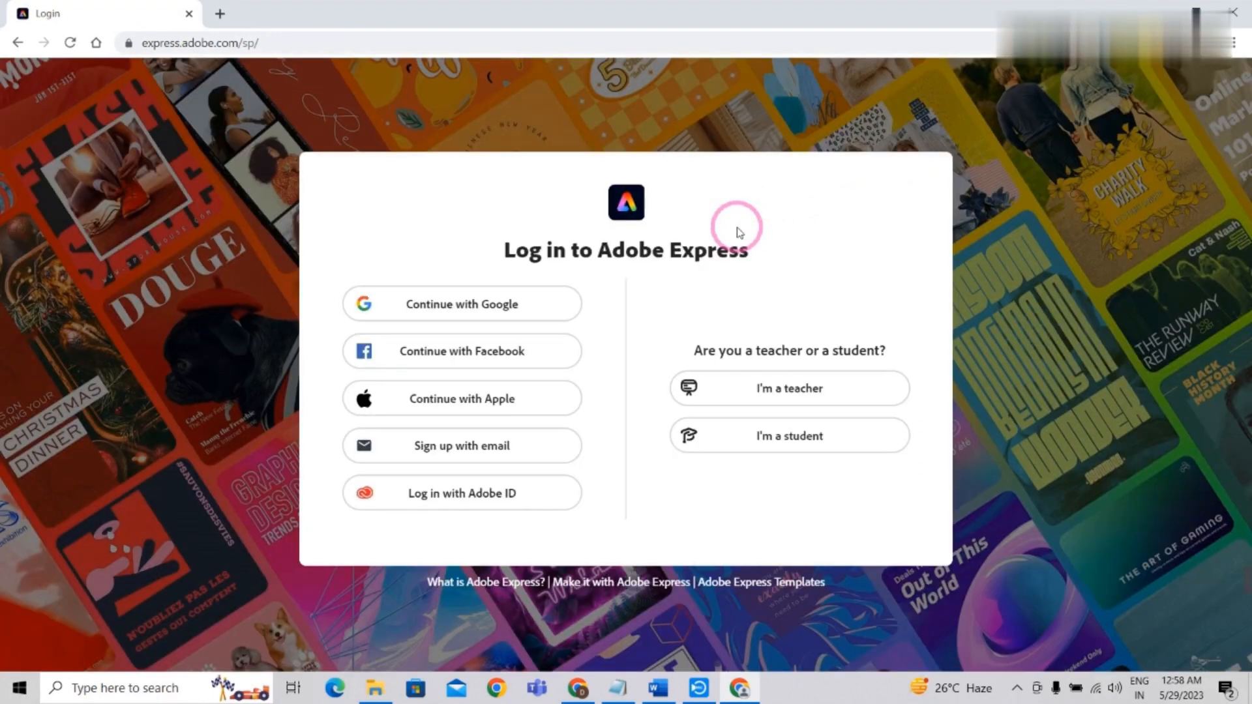
Choose the email option on the Adobe login page to start account creation.
{"action": "left_click", "coordinate": [462, 303]}
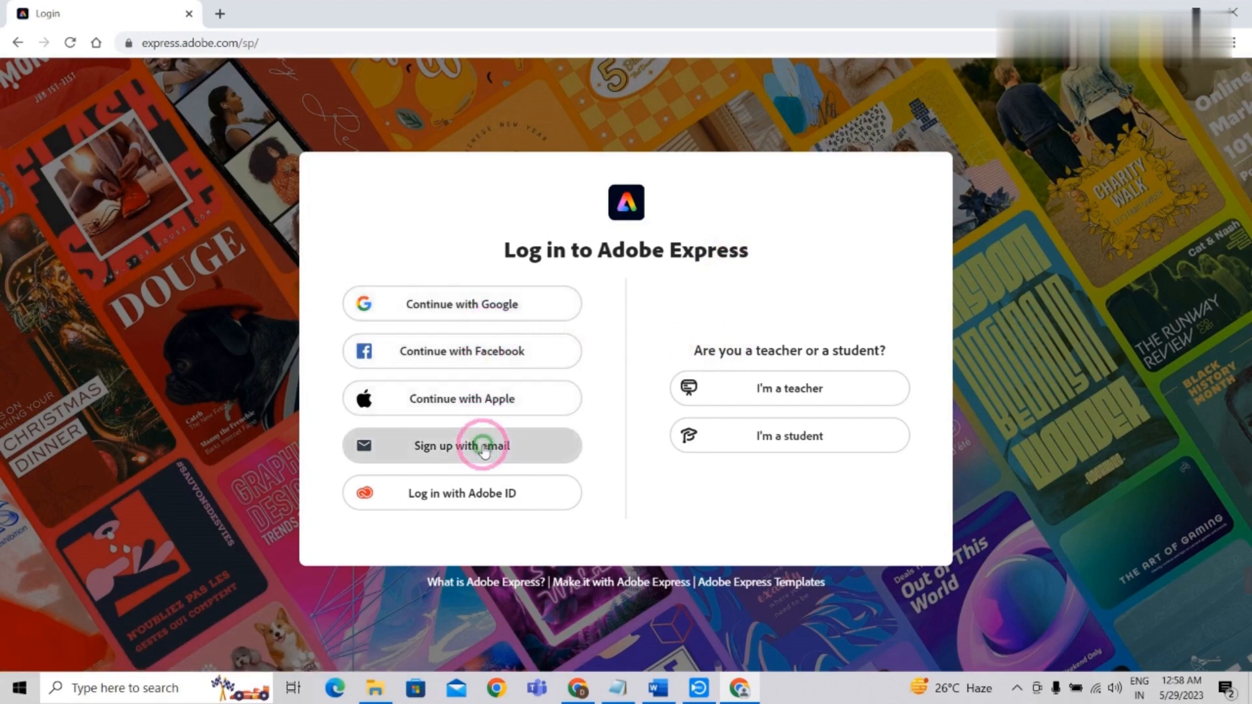
{"action": "left_click", "coordinate": [462, 445]}
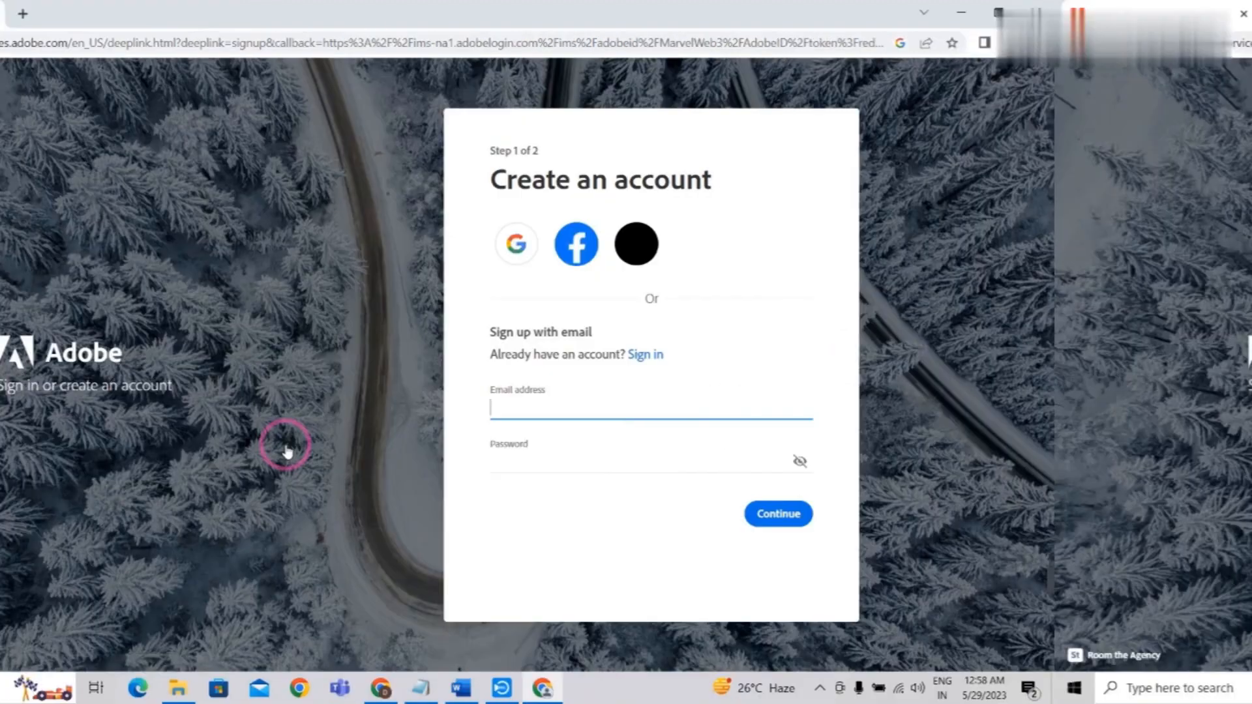
Fill in name, birth month, year and country on sign-up step 2 and finish.
{"action": "left_click", "coordinate": [776, 513]}
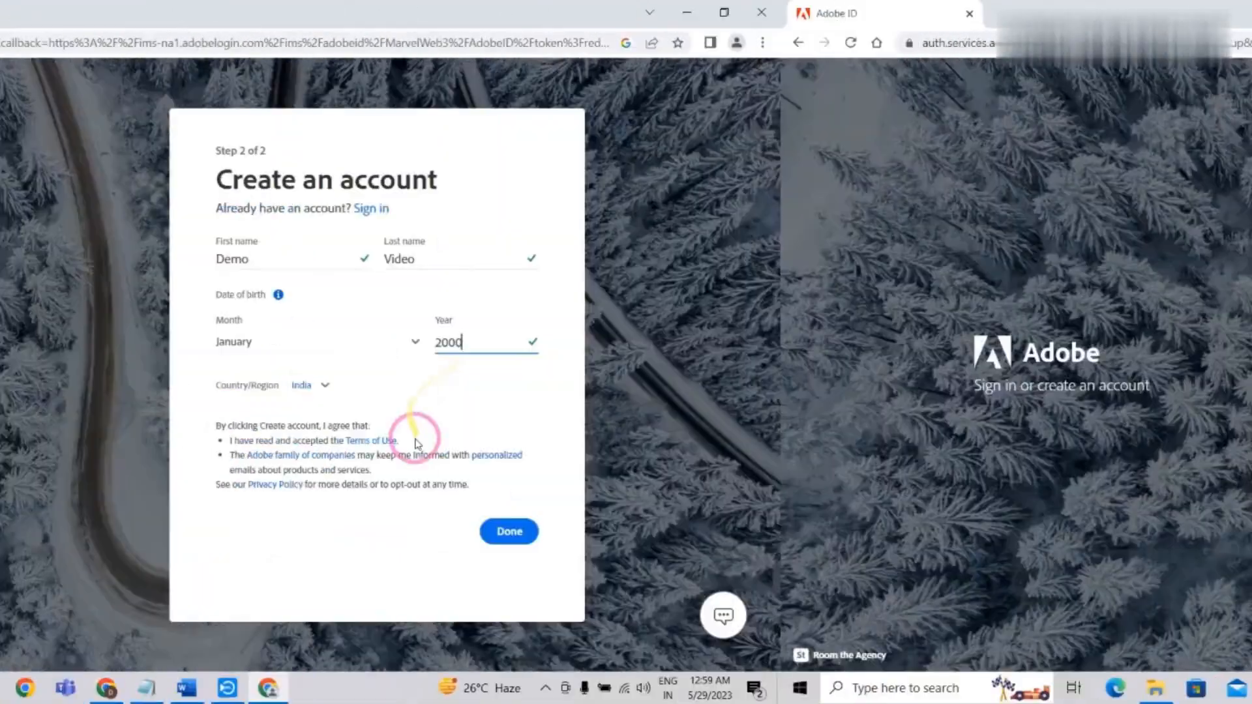
{"action": "left_click", "coordinate": [508, 531]}
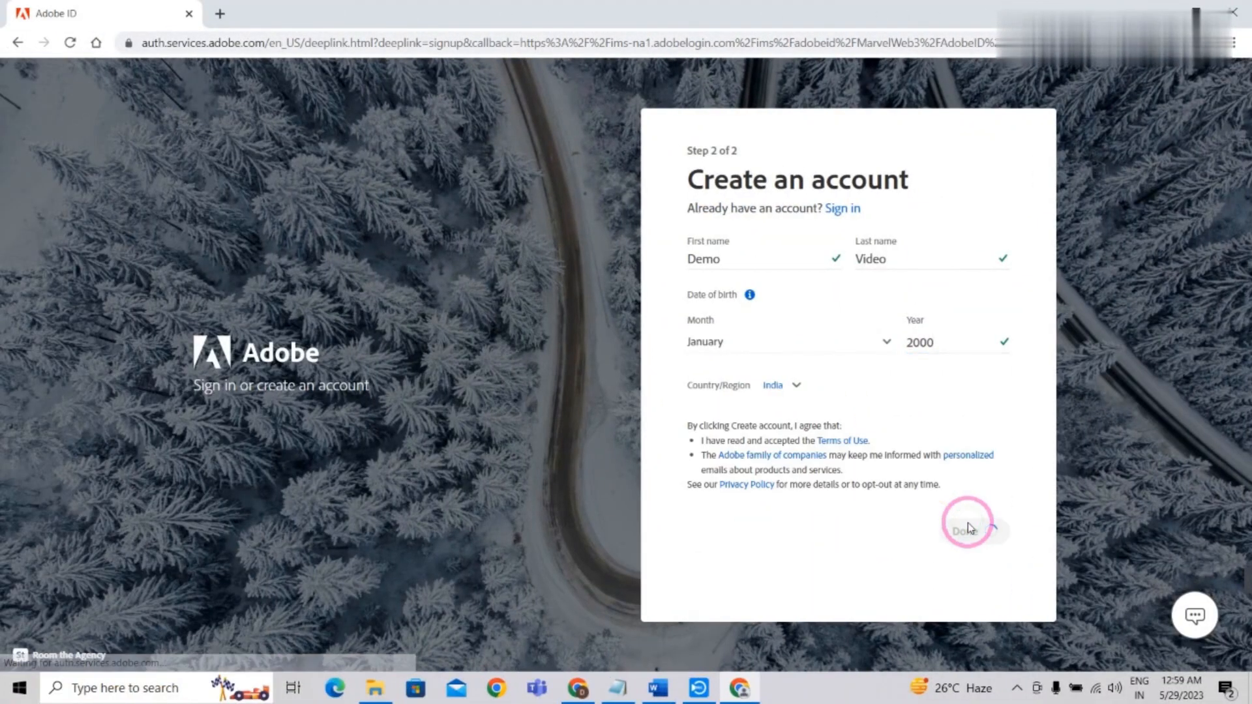
{"action": "left_click", "coordinate": [967, 529]}
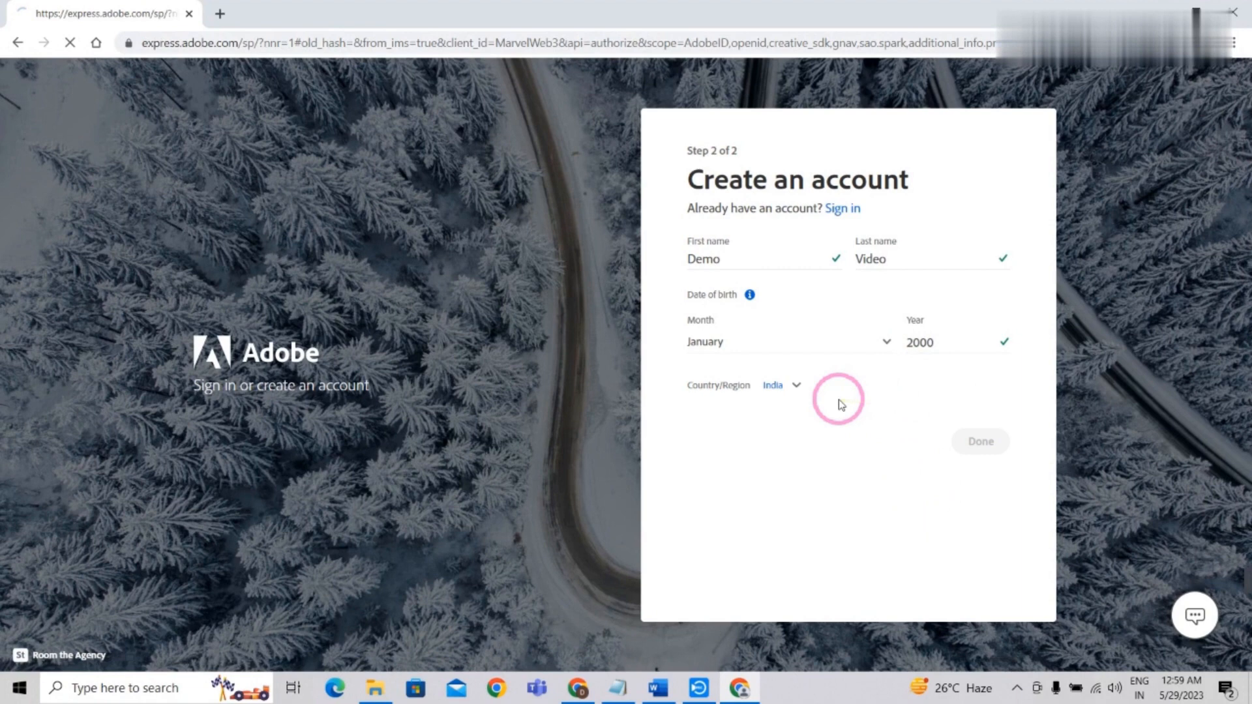
{"action": "left_click", "coordinate": [980, 441]}
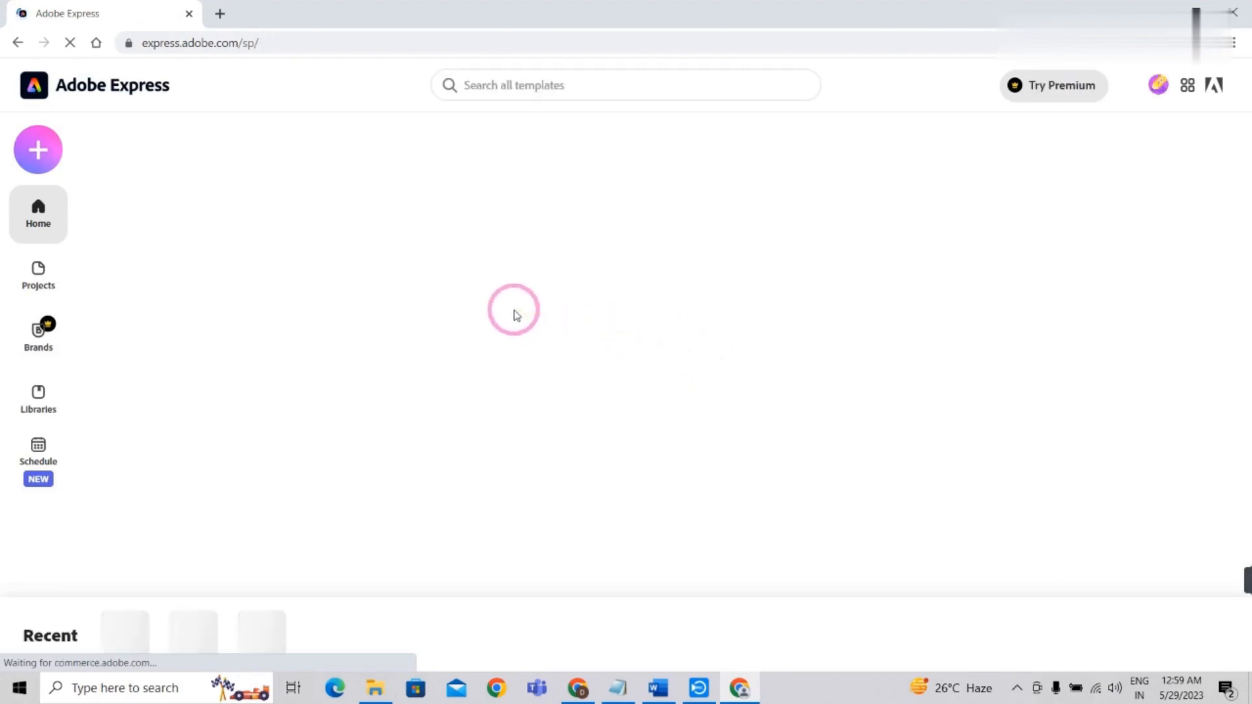
{"action": "mouse_move", "coordinate": [767, 334]}
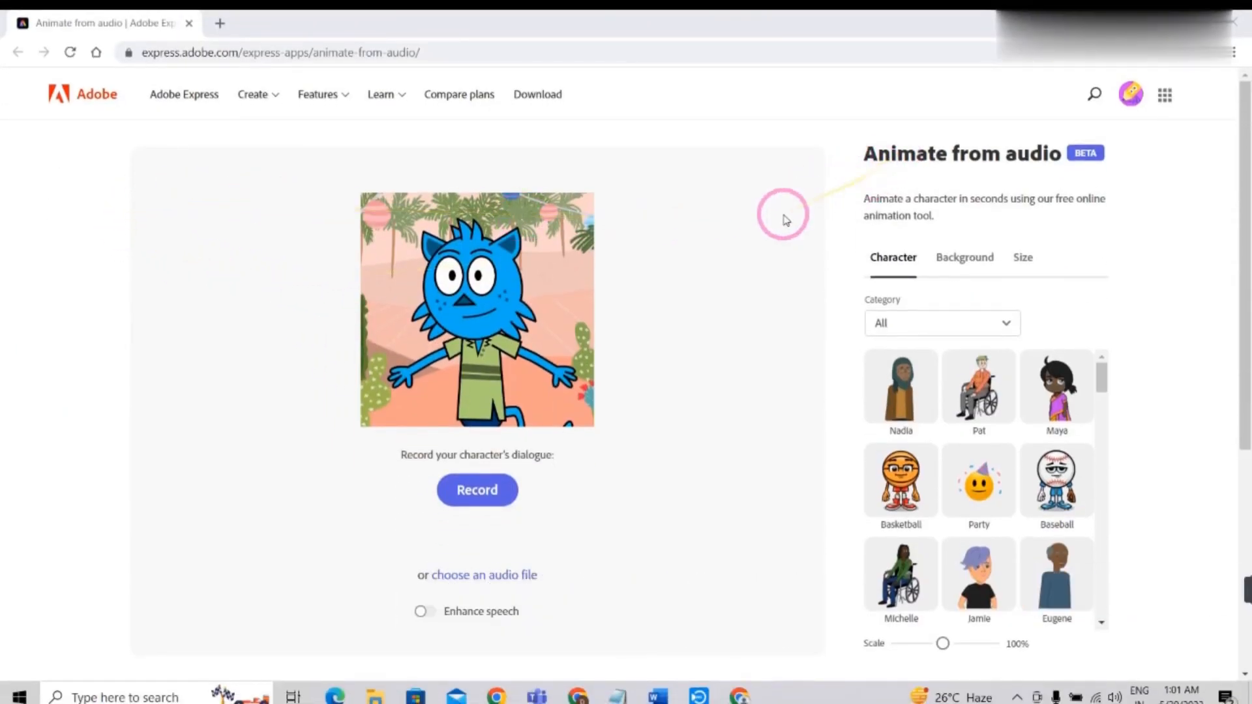
Return to Animate from audio and browse the Character panel's character list.
{"action": "left_click", "coordinate": [477, 310]}
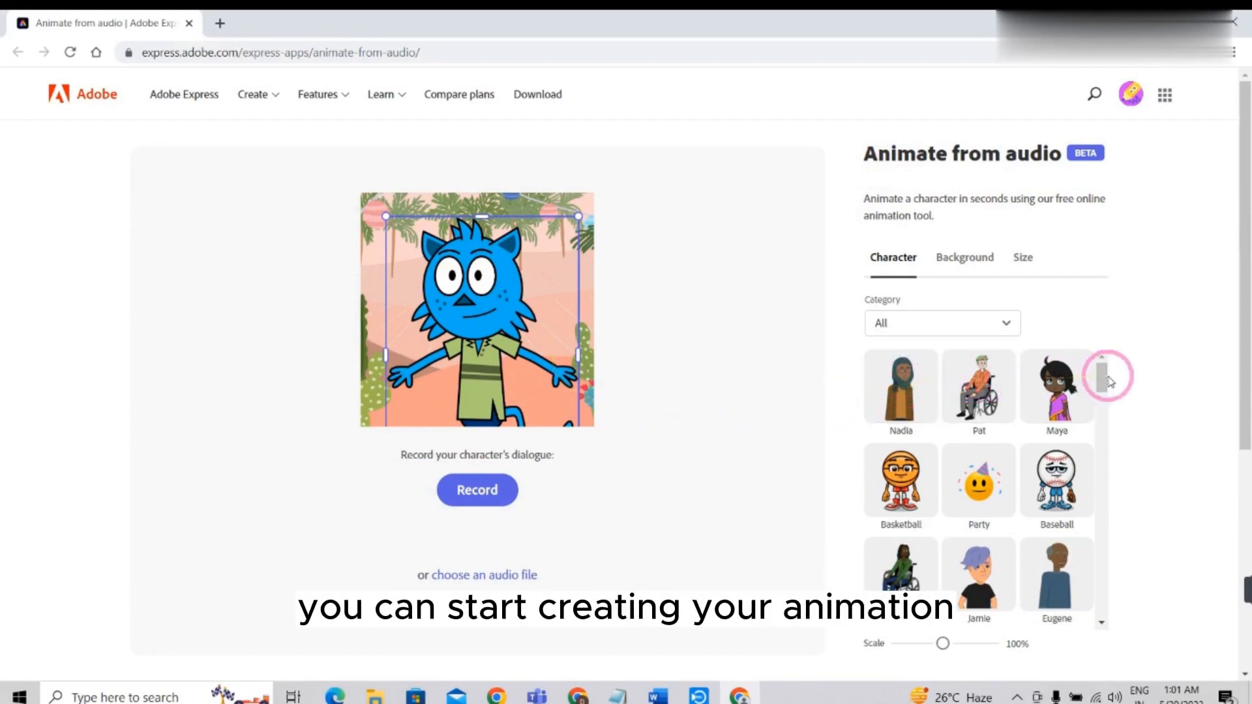
{"action": "scroll", "scroll_direction": "down", "scroll_amount": 3}
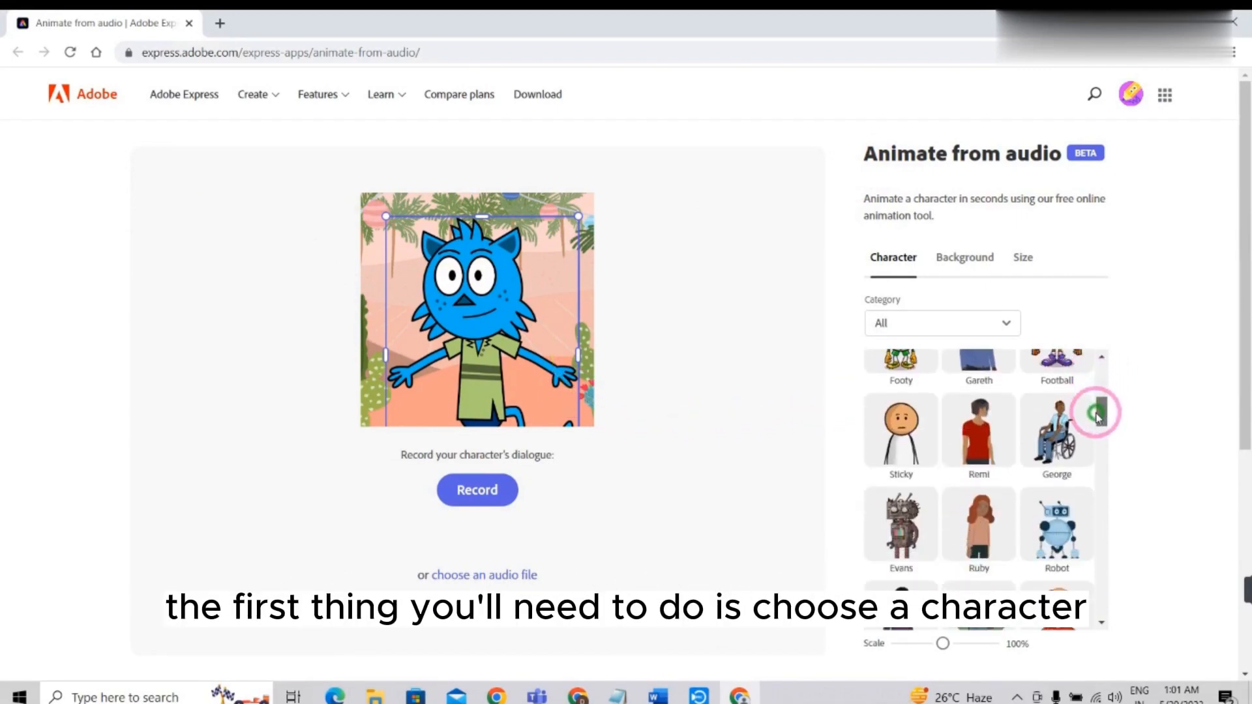
{"action": "scroll", "scroll_direction": "down", "scroll_amount": 3}
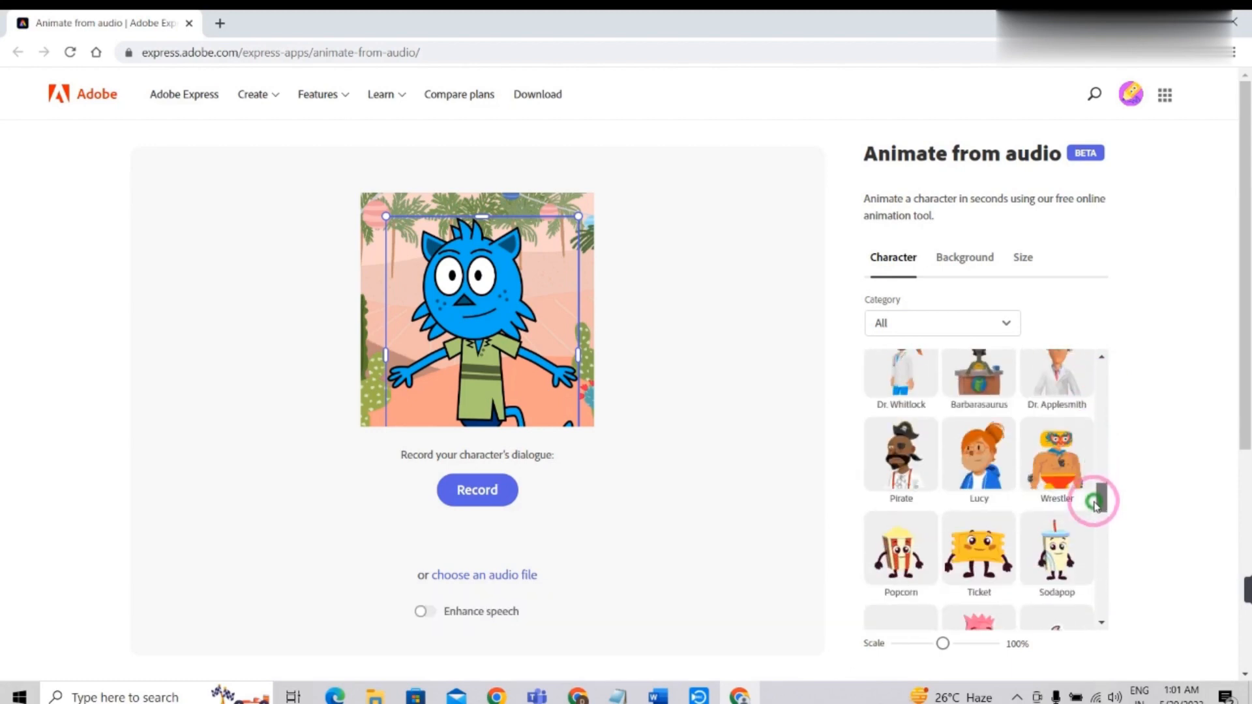
{"action": "scroll", "scroll_direction": "down", "scroll_amount": 3}
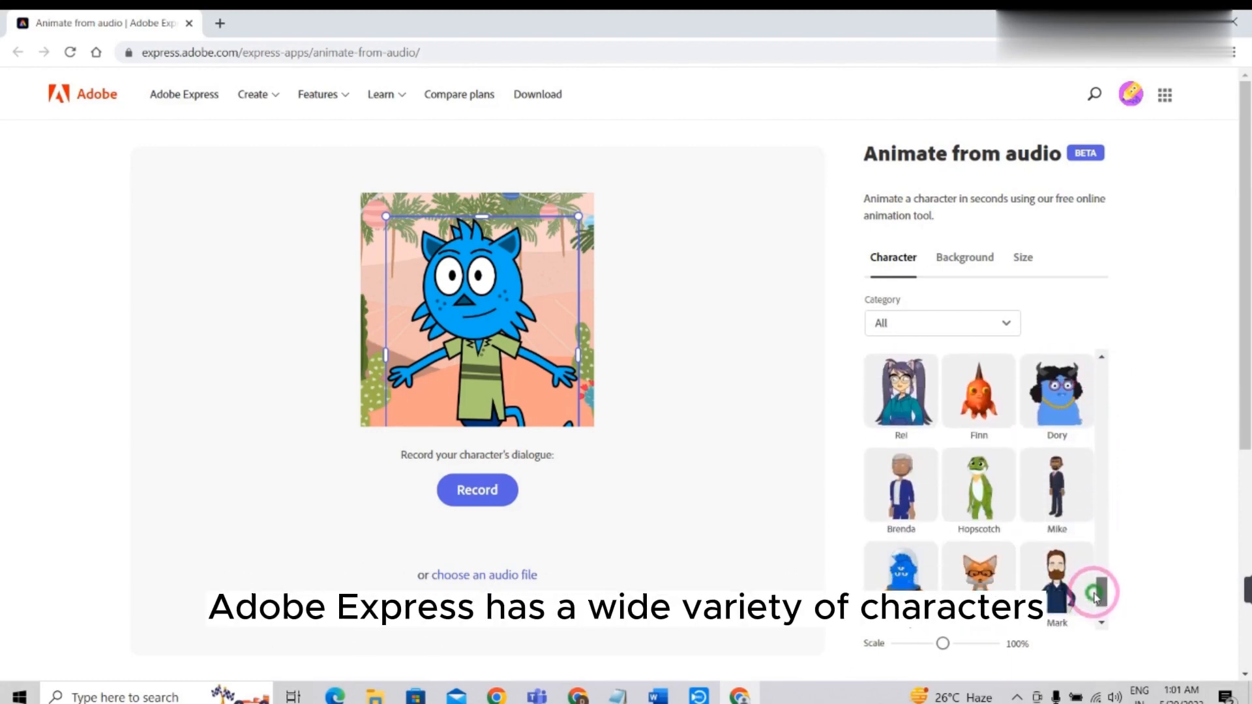
{"action": "scroll", "scroll_direction": "down", "scroll_amount": 3}
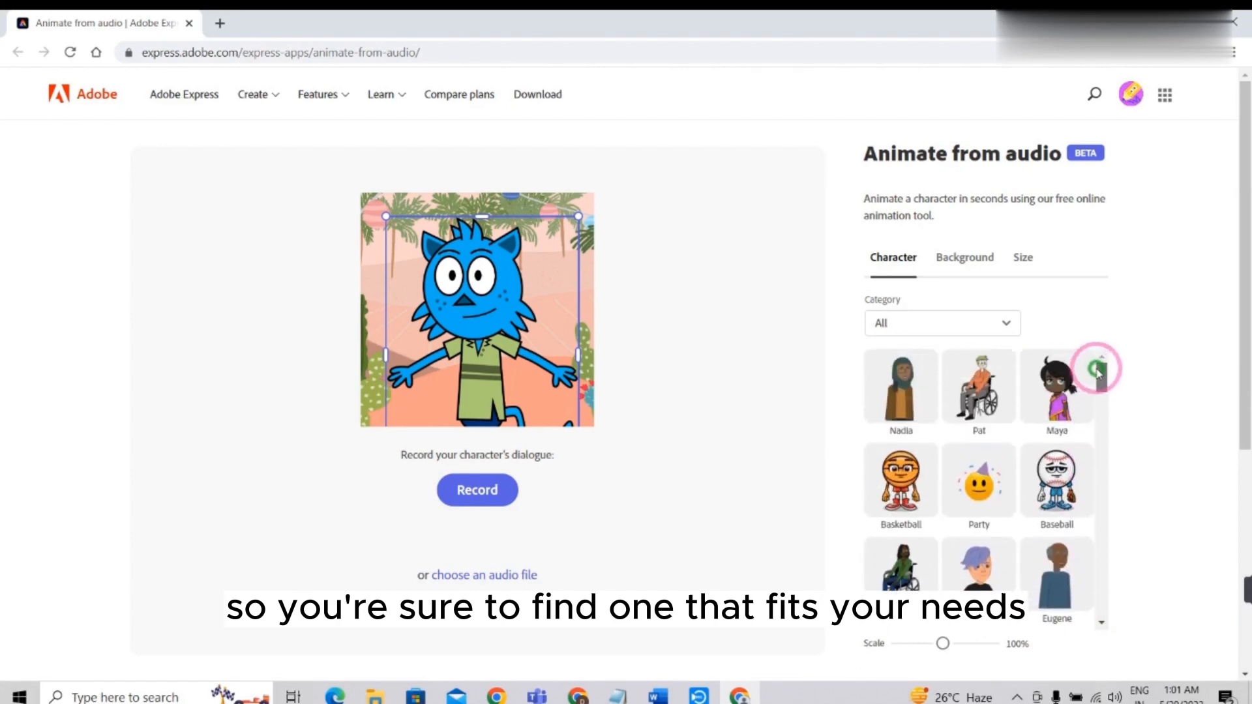
{"action": "left_click", "coordinate": [942, 323]}
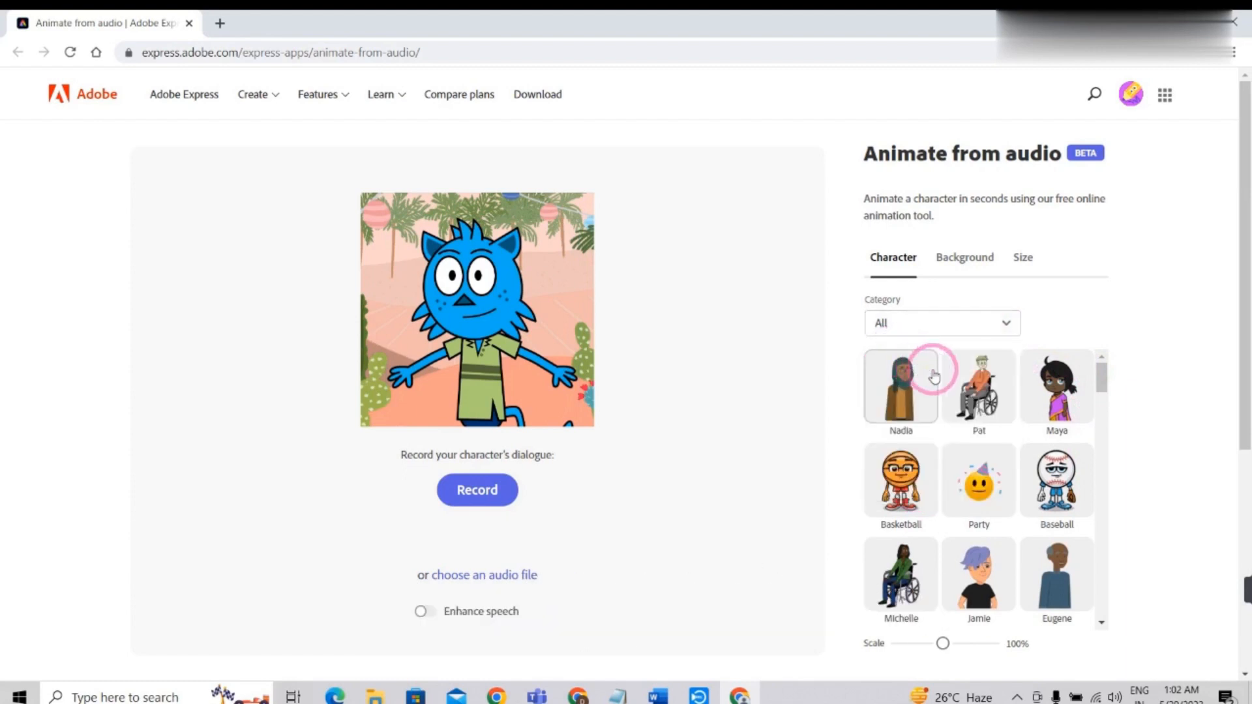
Try Jamie and other characters on the canvas, ending with Lacy.
{"action": "scroll", "scroll_direction": "down", "scroll_amount": 3}
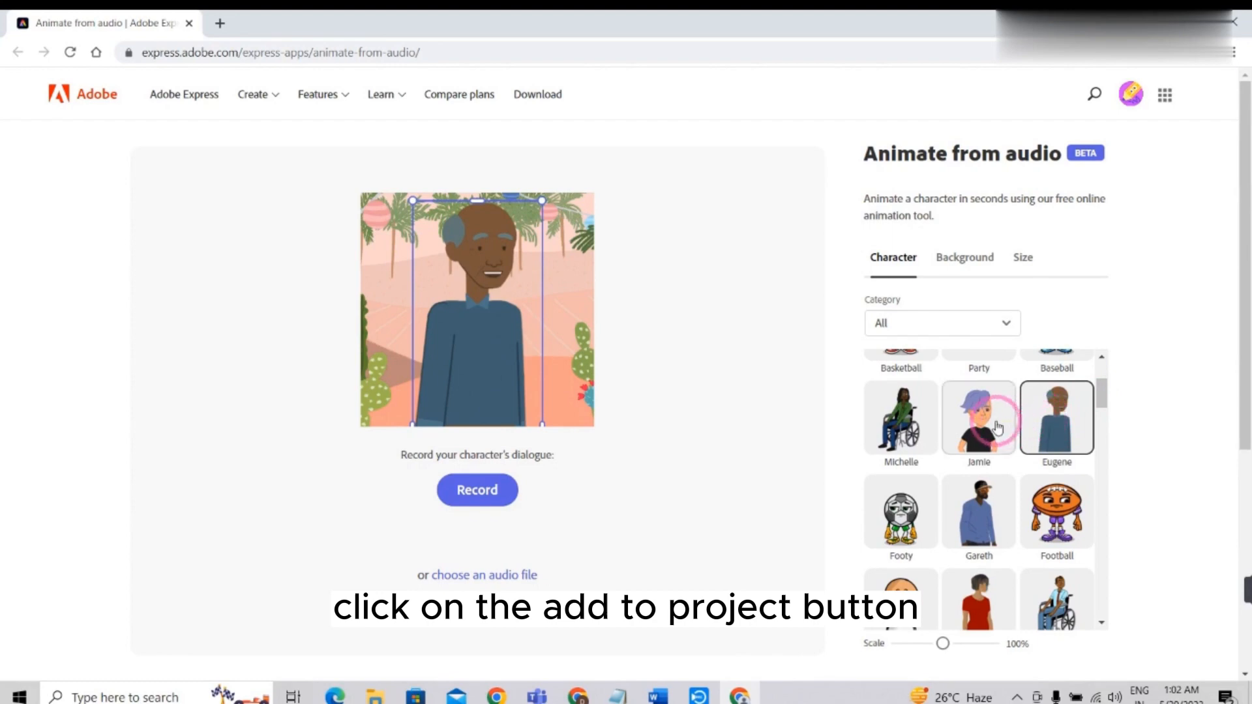
{"action": "left_click", "coordinate": [978, 418]}
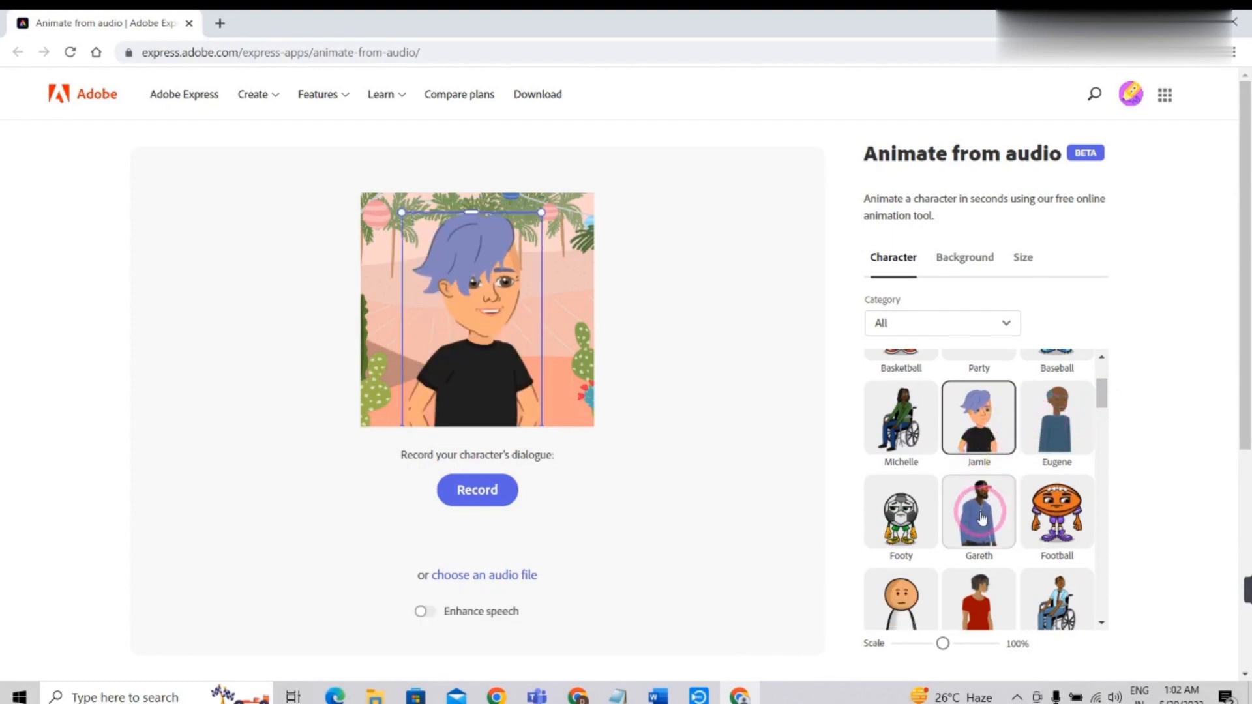
{"action": "left_click", "coordinate": [978, 512]}
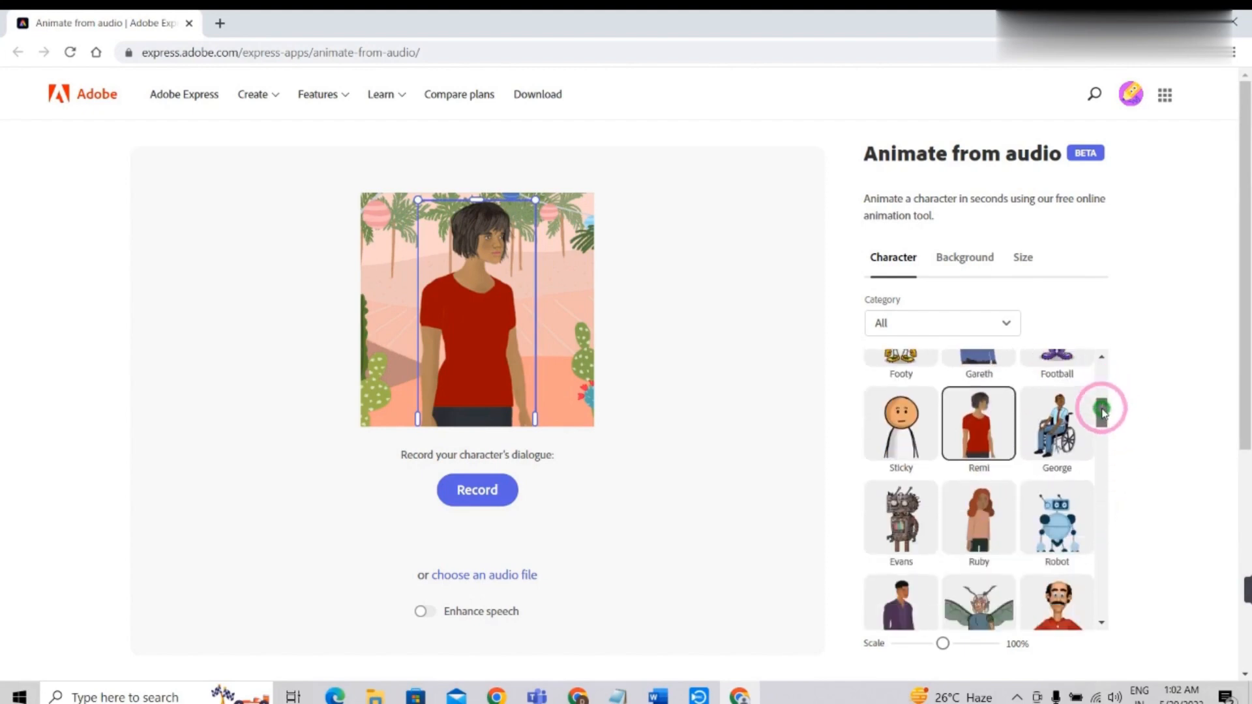
{"action": "scroll", "scroll_direction": "down", "scroll_amount": 3}
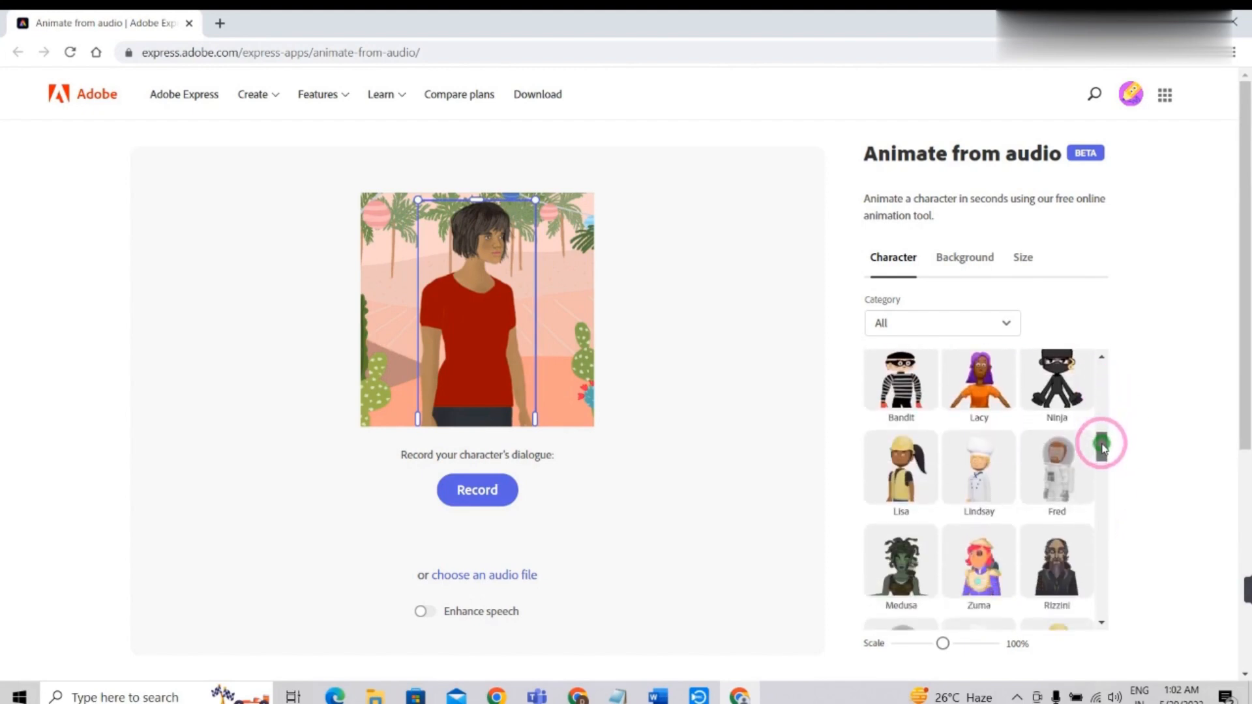
{"action": "scroll", "scroll_direction": "down", "scroll_amount": 3}
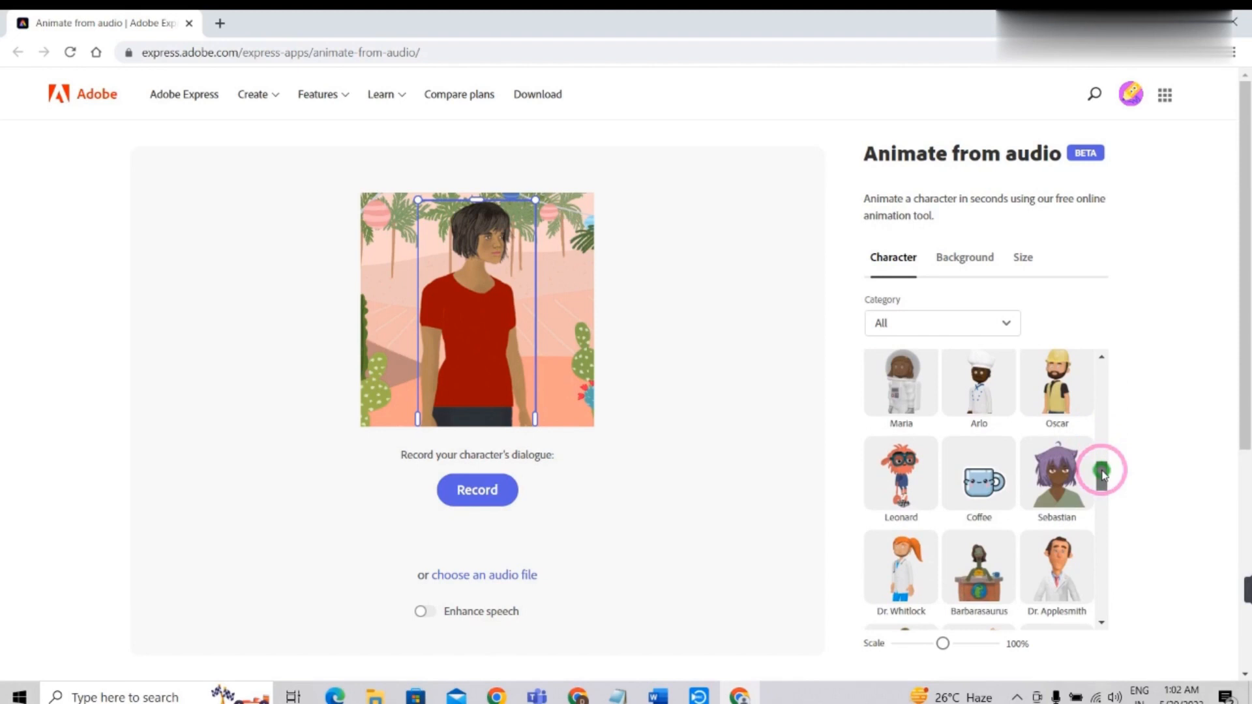
{"action": "scroll", "scroll_direction": "down", "scroll_amount": 3}
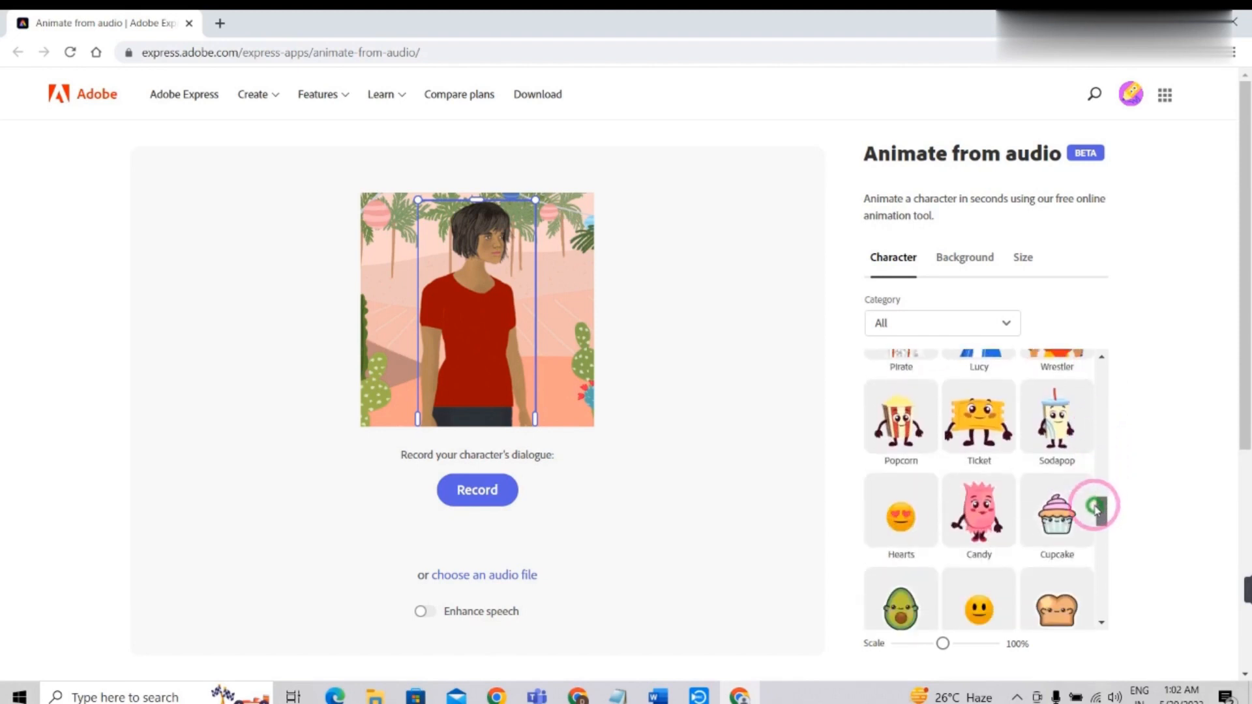
{"action": "scroll", "scroll_direction": "up", "scroll_amount": 3}
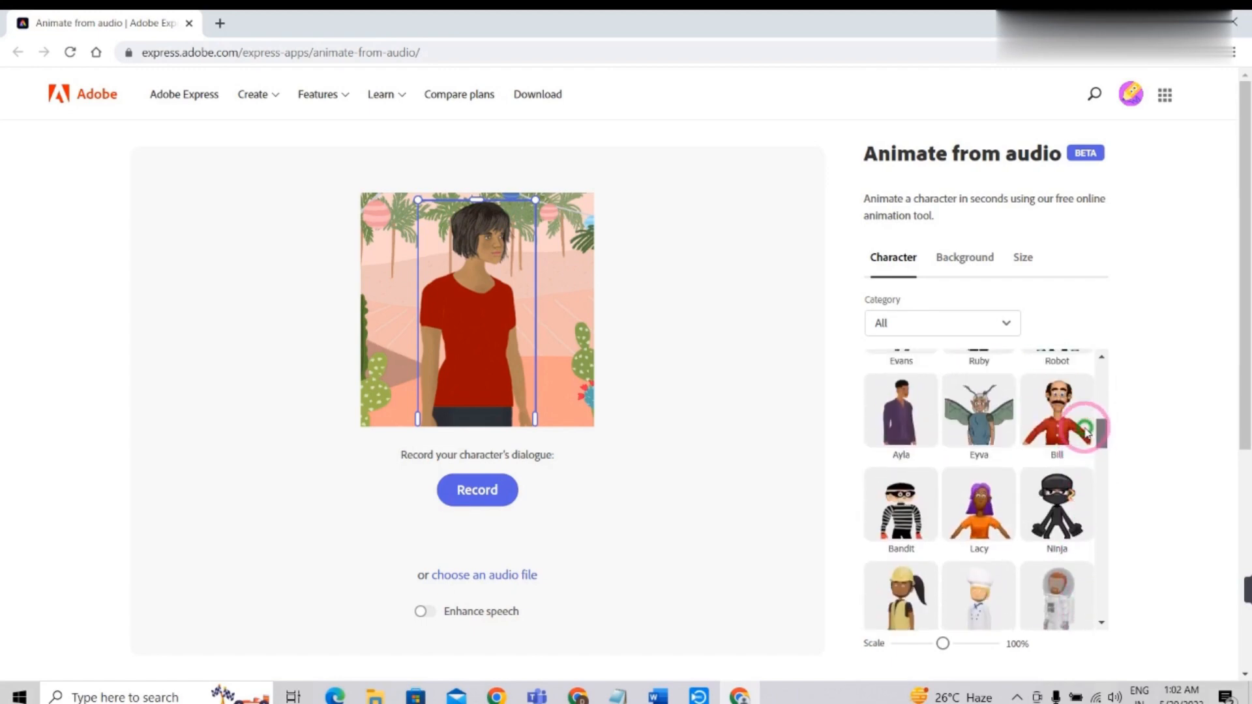
{"action": "left_click", "coordinate": [978, 501]}
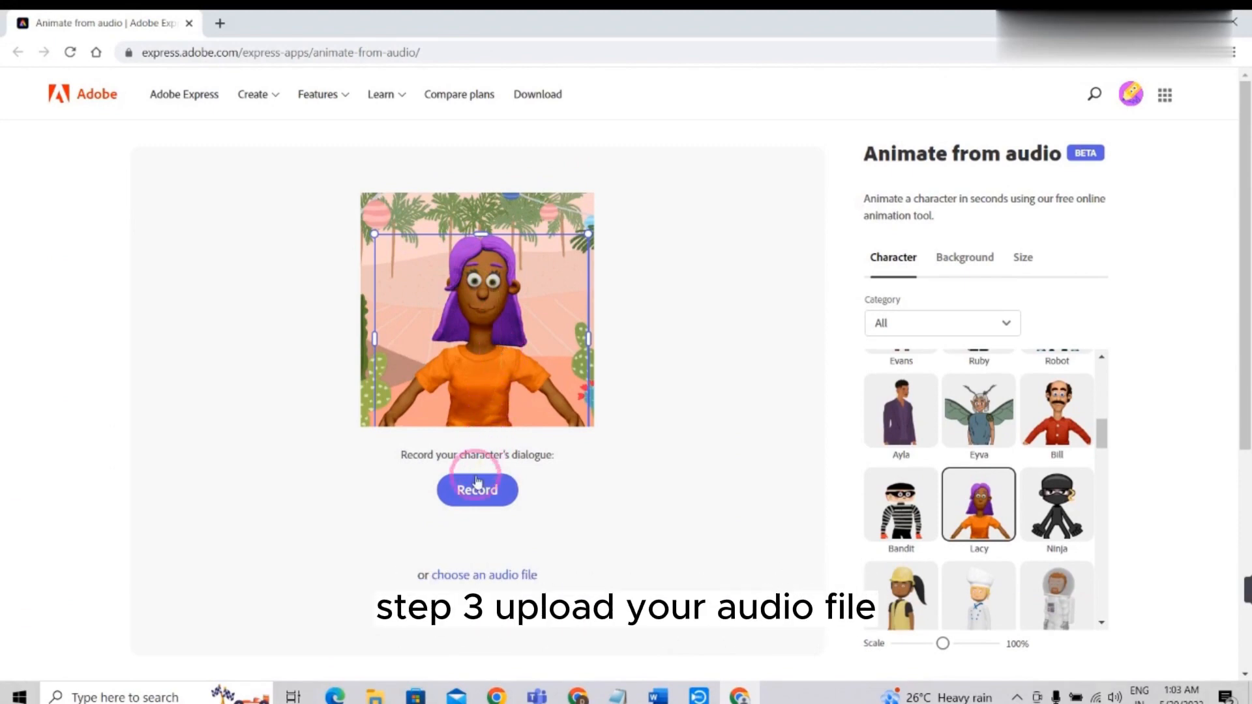
{"action": "mouse_move", "coordinate": [512, 511]}
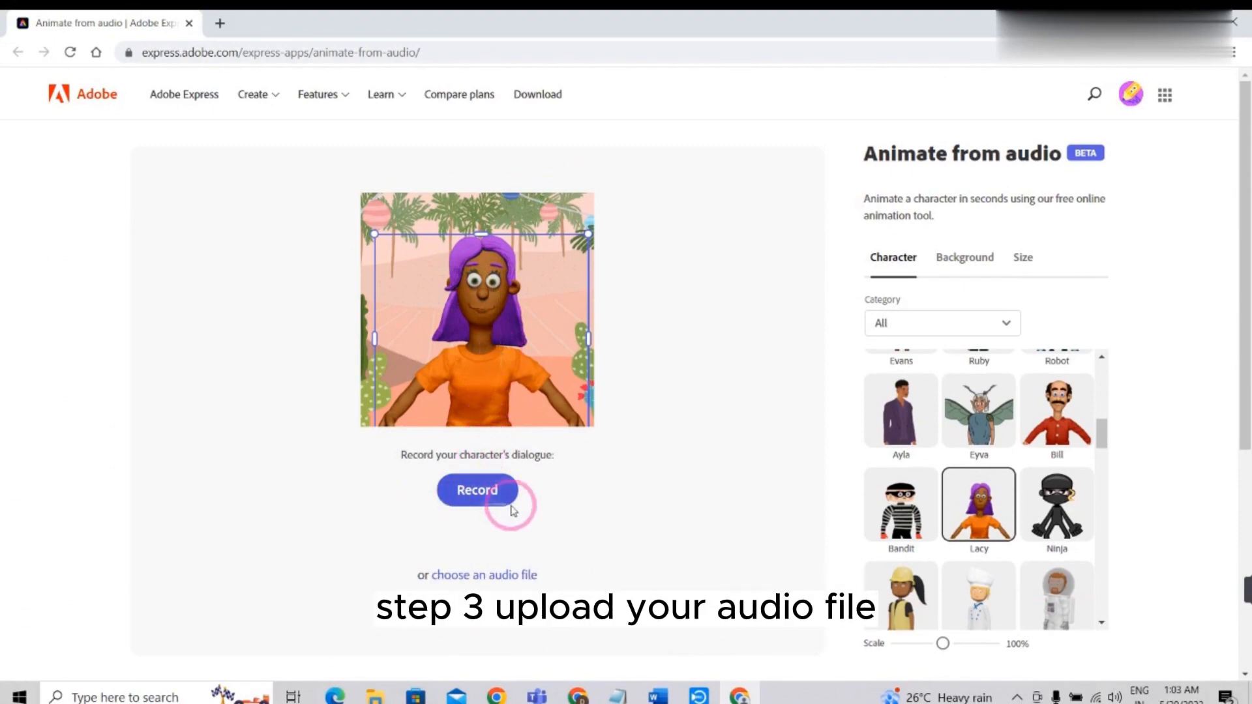
Open the file picker from the 'choose an audio file' link.
{"action": "left_click", "coordinate": [487, 575]}
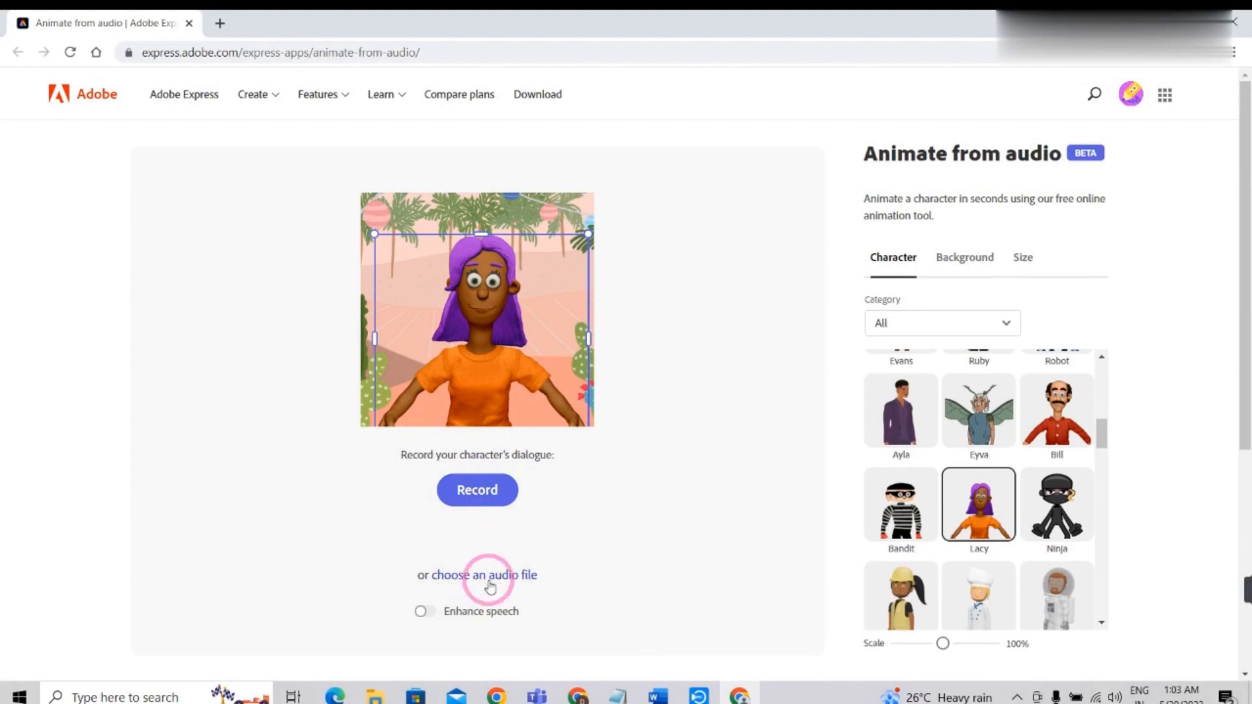
{"action": "left_click", "coordinate": [477, 574]}
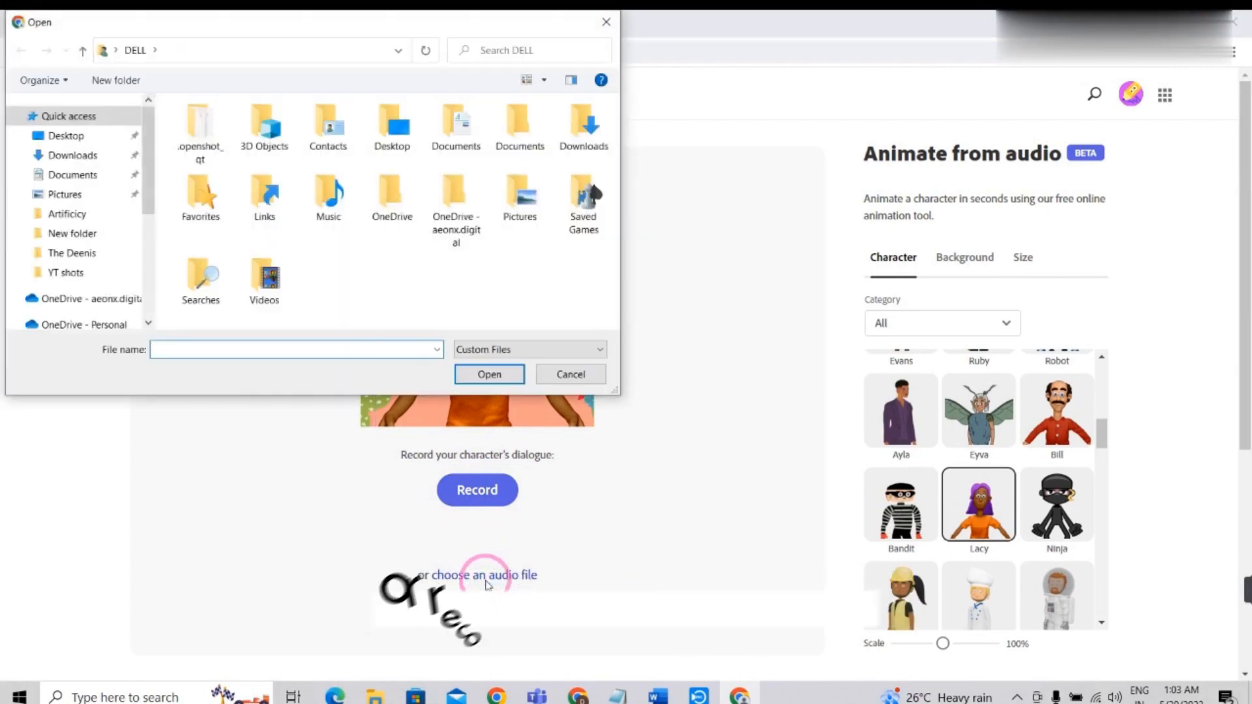
Load synthesized_audio (3) from the Artificicy folder as Lacy's dialogue.
{"action": "left_click", "coordinate": [67, 213]}
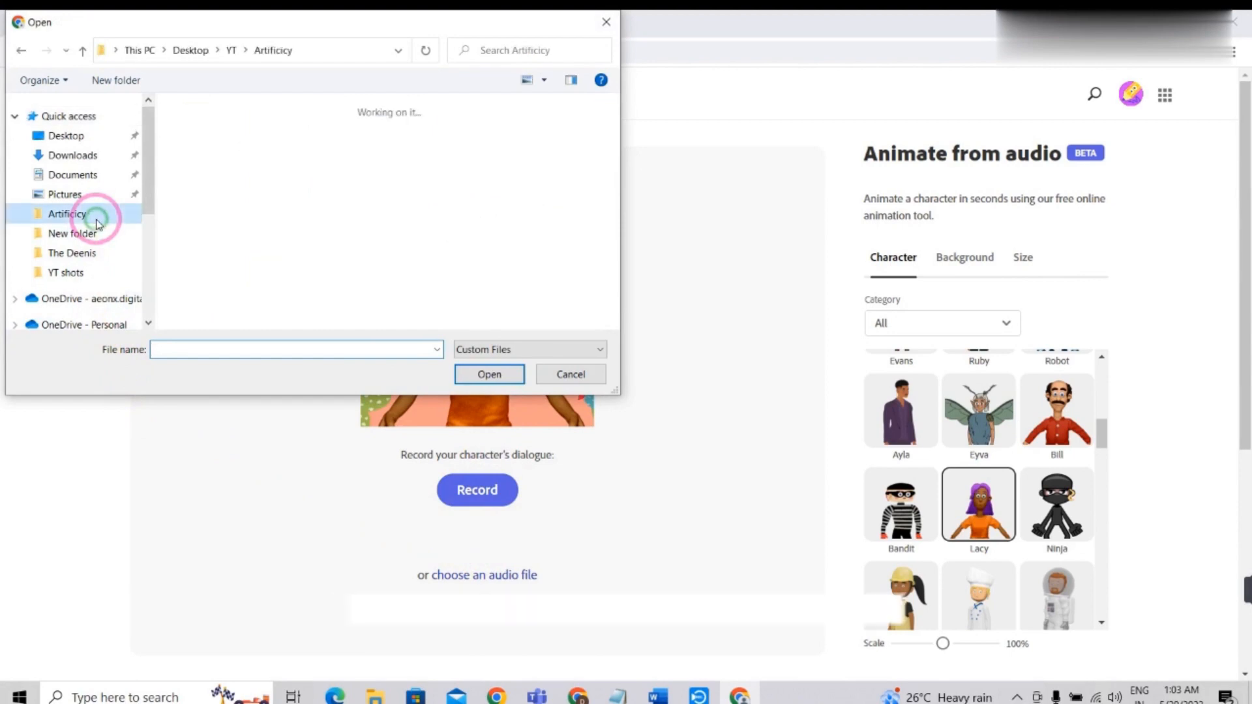
{"action": "left_click", "coordinate": [392, 248]}
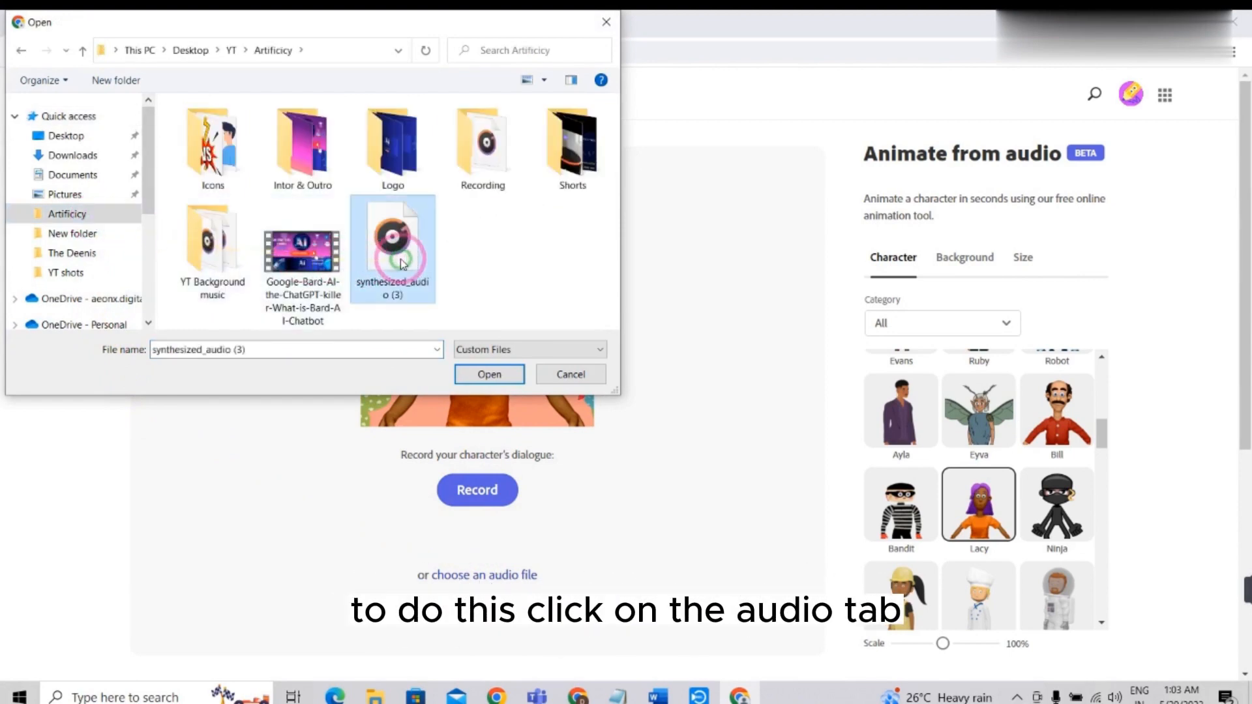
{"action": "left_click", "coordinate": [488, 374]}
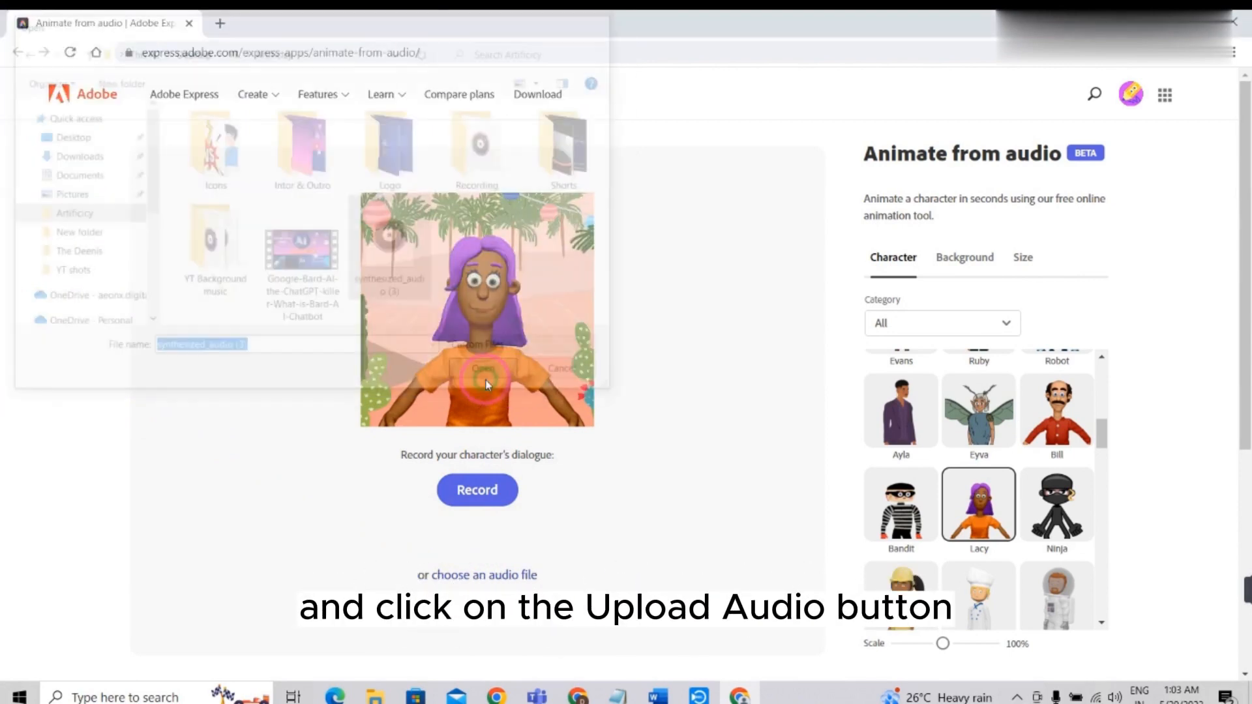
{"action": "left_click", "coordinate": [478, 364]}
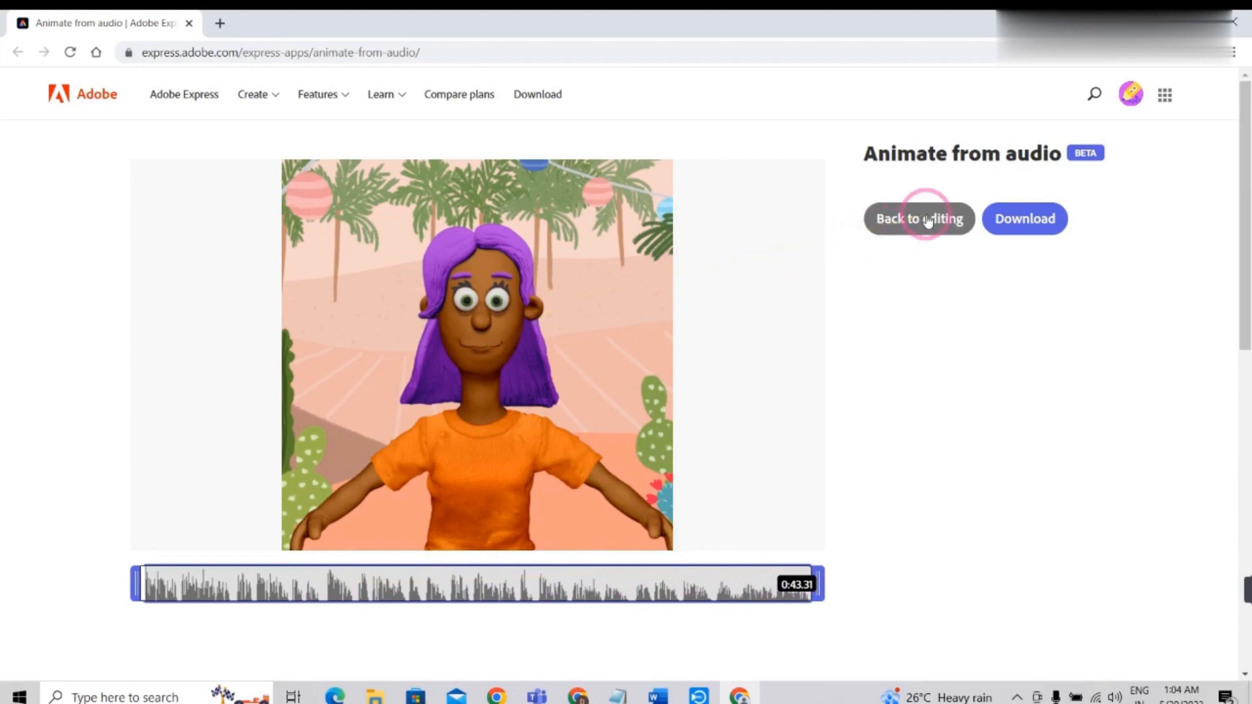
Leave the audio preview and return to the animation editor.
{"action": "left_click", "coordinate": [918, 219]}
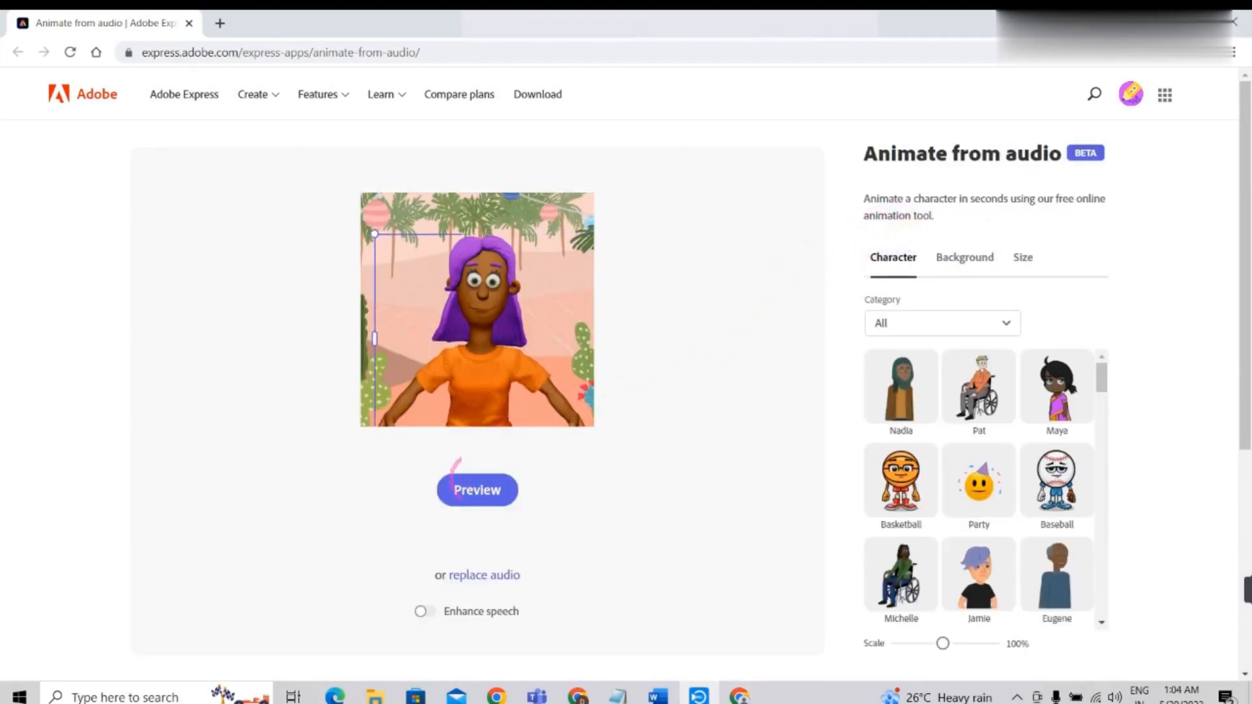
Try Living Room, Frontier, Hill, Horizon, Islands, Playground and Dock backgrounds behind Lacy.
{"action": "left_click", "coordinate": [964, 257]}
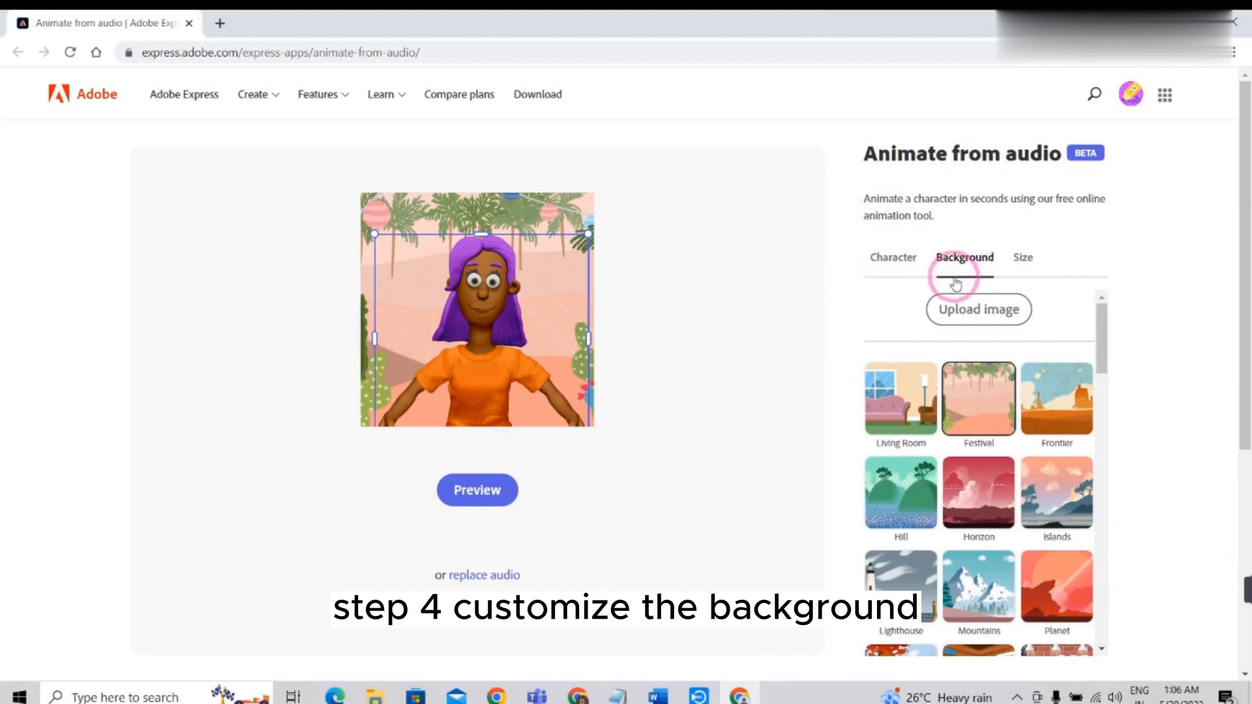
{"action": "left_click", "coordinate": [900, 399]}
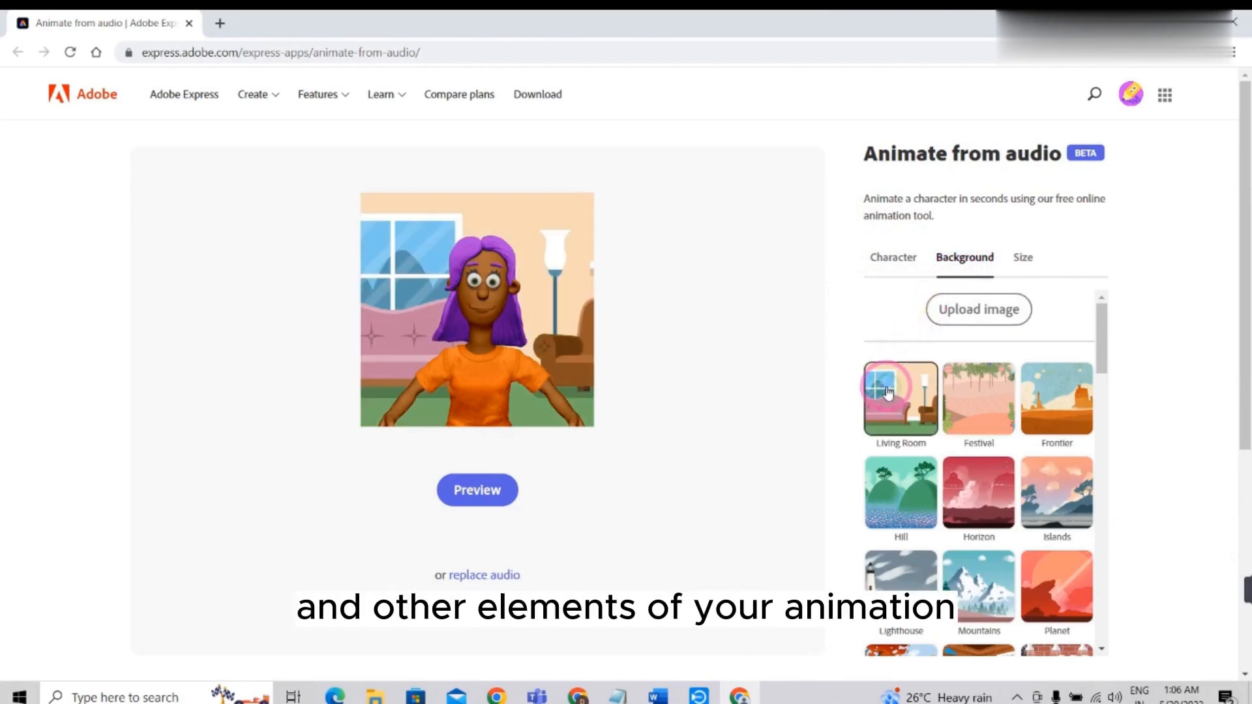
{"action": "left_click", "coordinate": [1056, 401]}
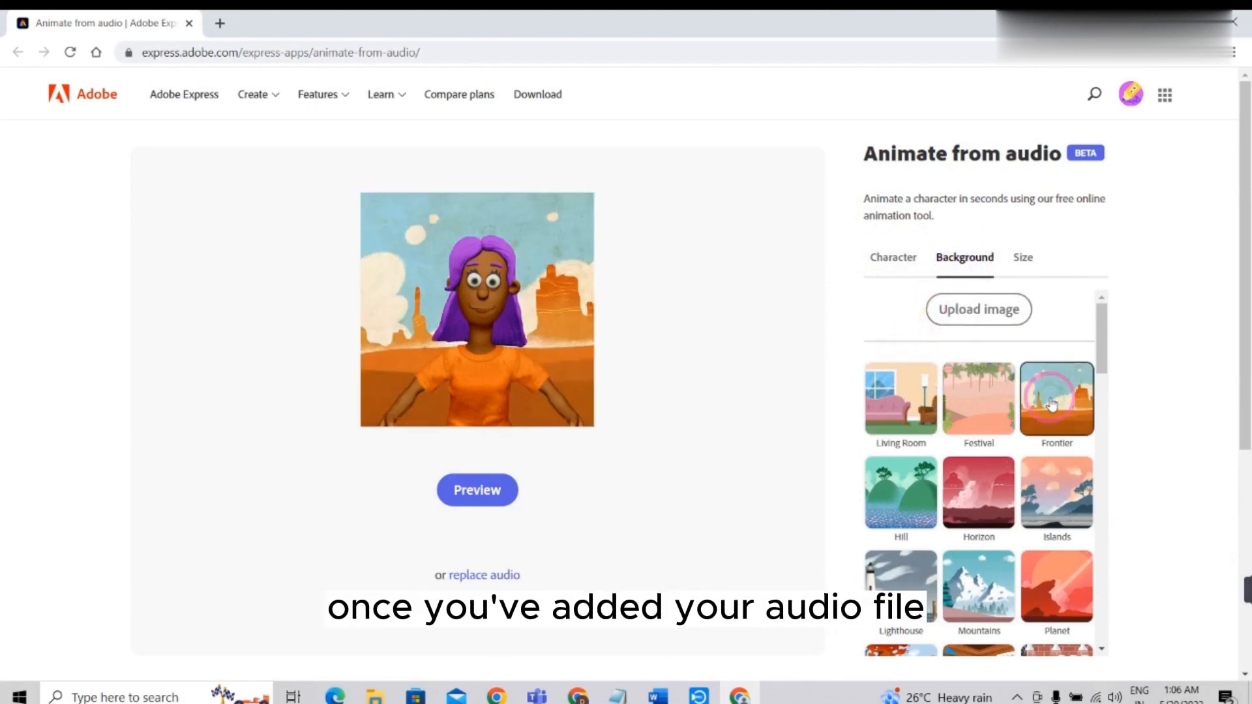
{"action": "left_click", "coordinate": [901, 492]}
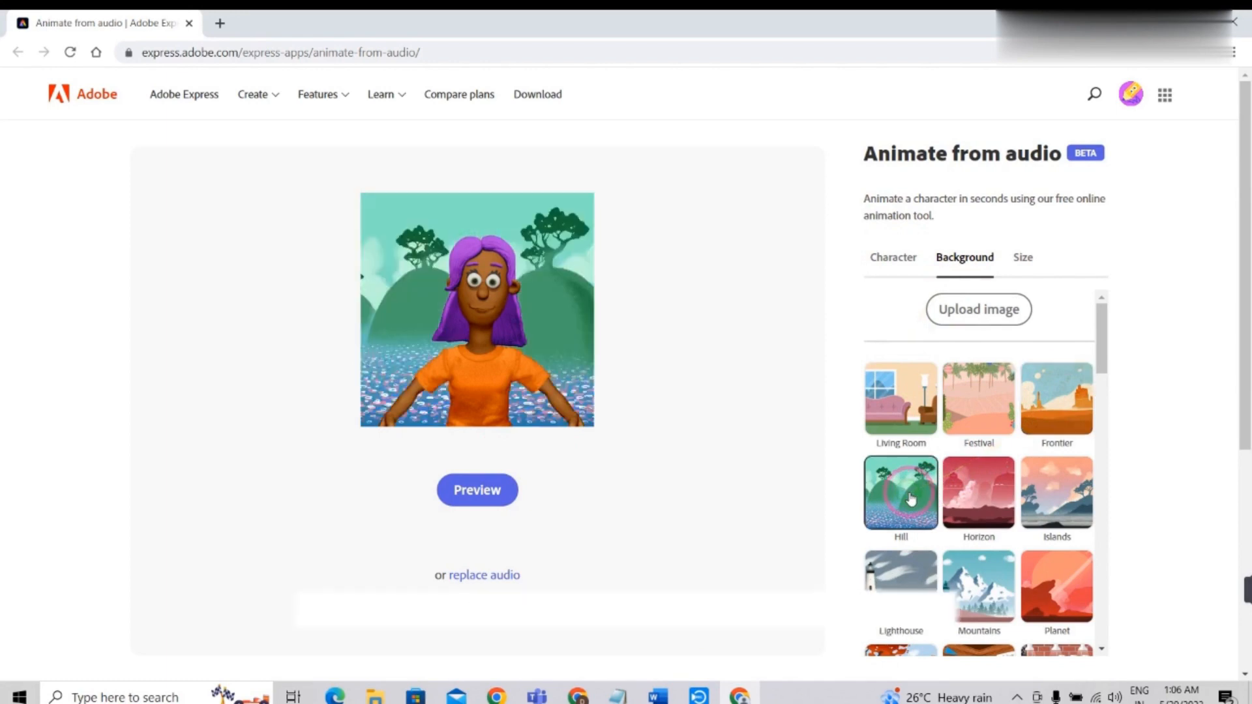
{"action": "left_click", "coordinate": [979, 492]}
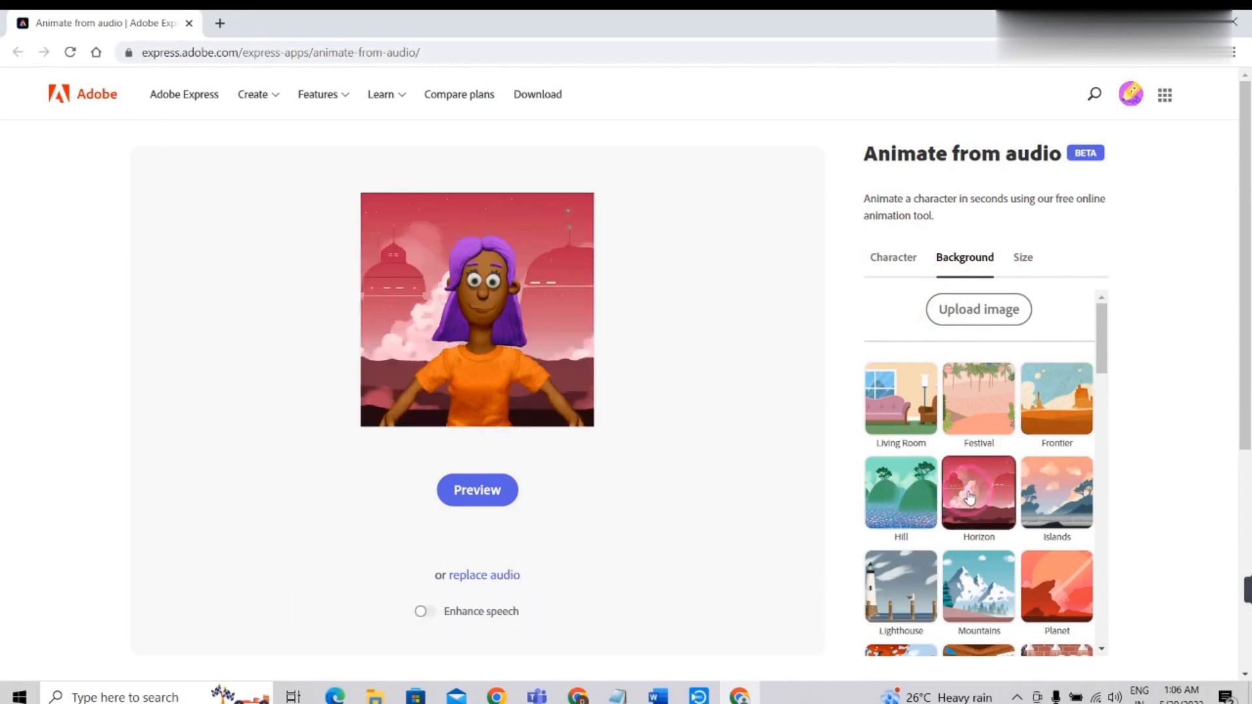
{"action": "left_click", "coordinate": [1057, 398]}
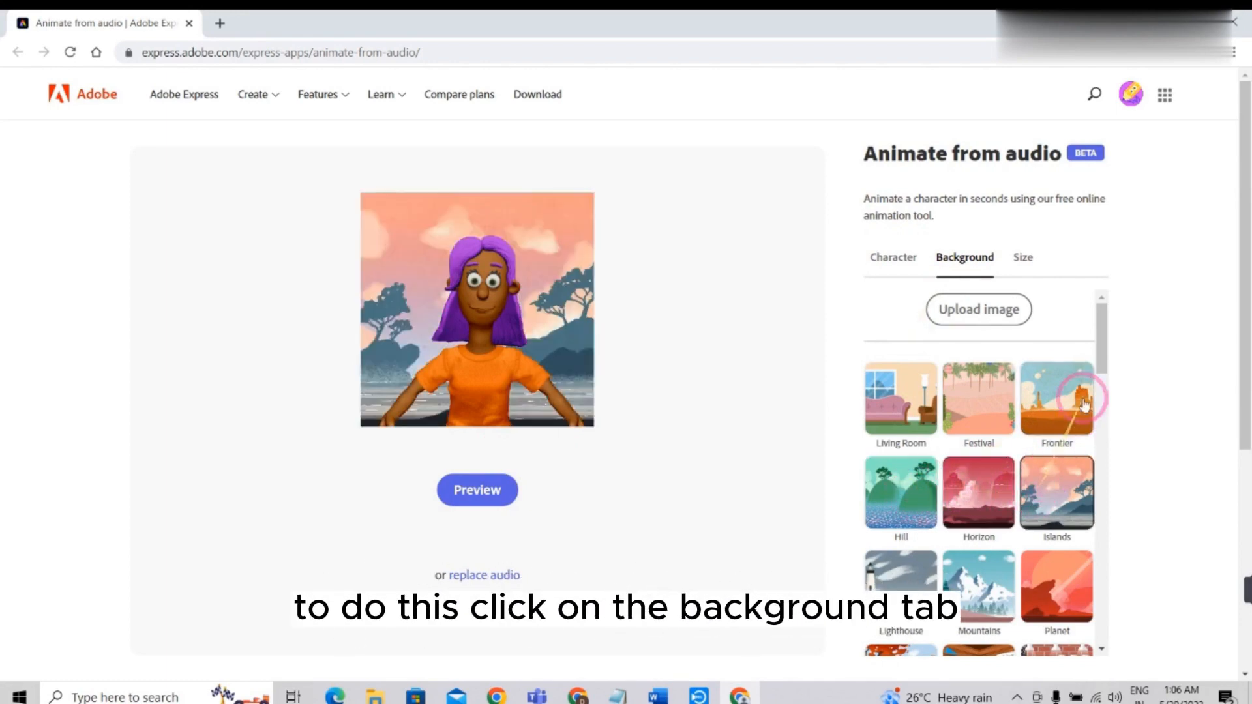
{"action": "scroll", "scroll_direction": "down", "scroll_amount": 3}
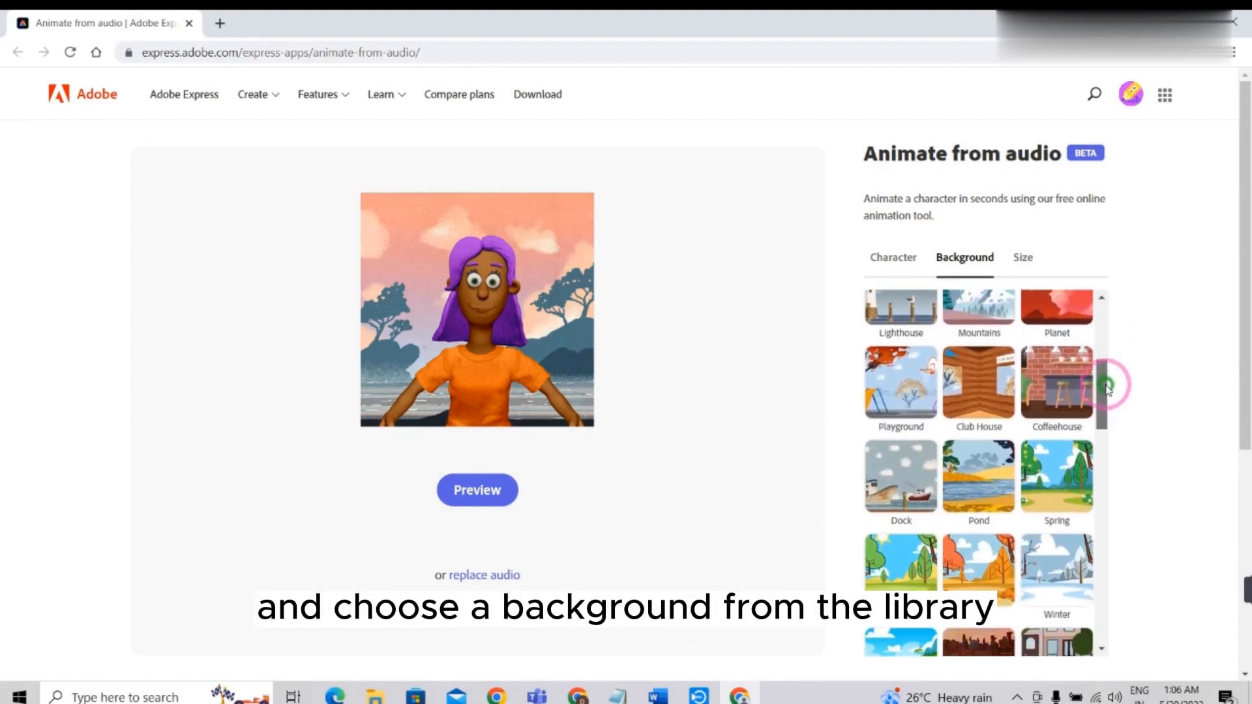
{"action": "left_click", "coordinate": [900, 384]}
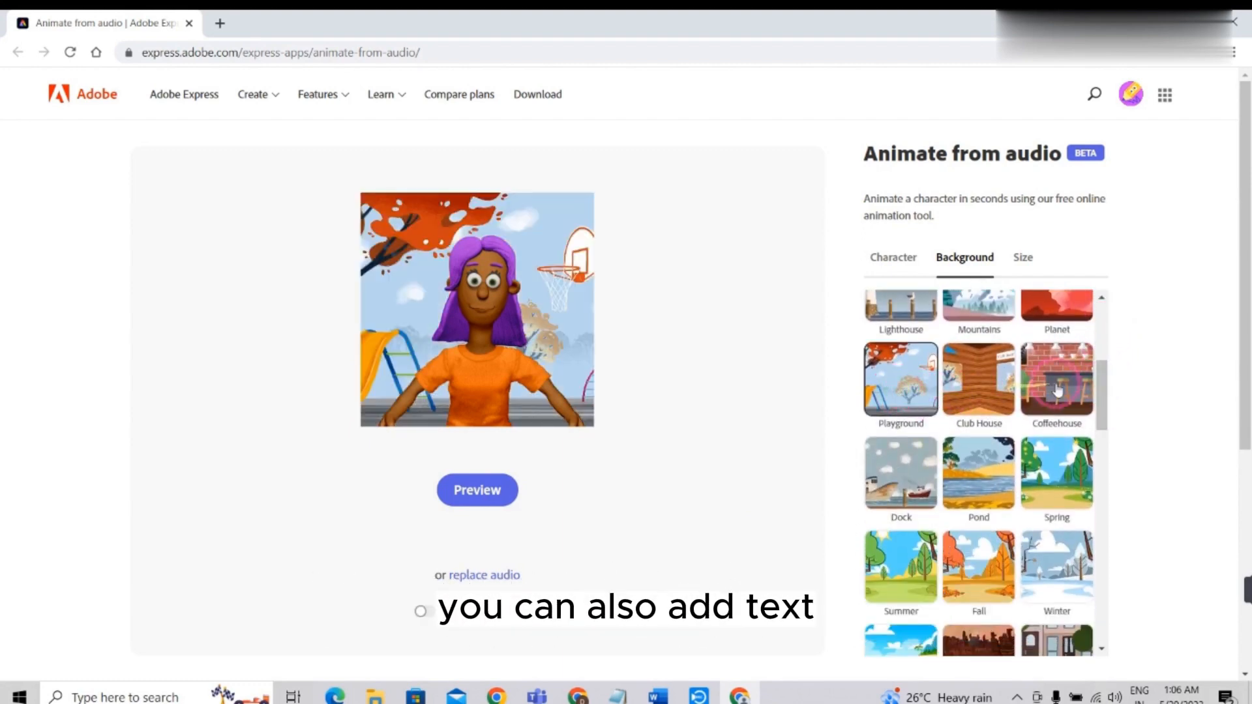
{"action": "left_click", "coordinate": [1056, 474]}
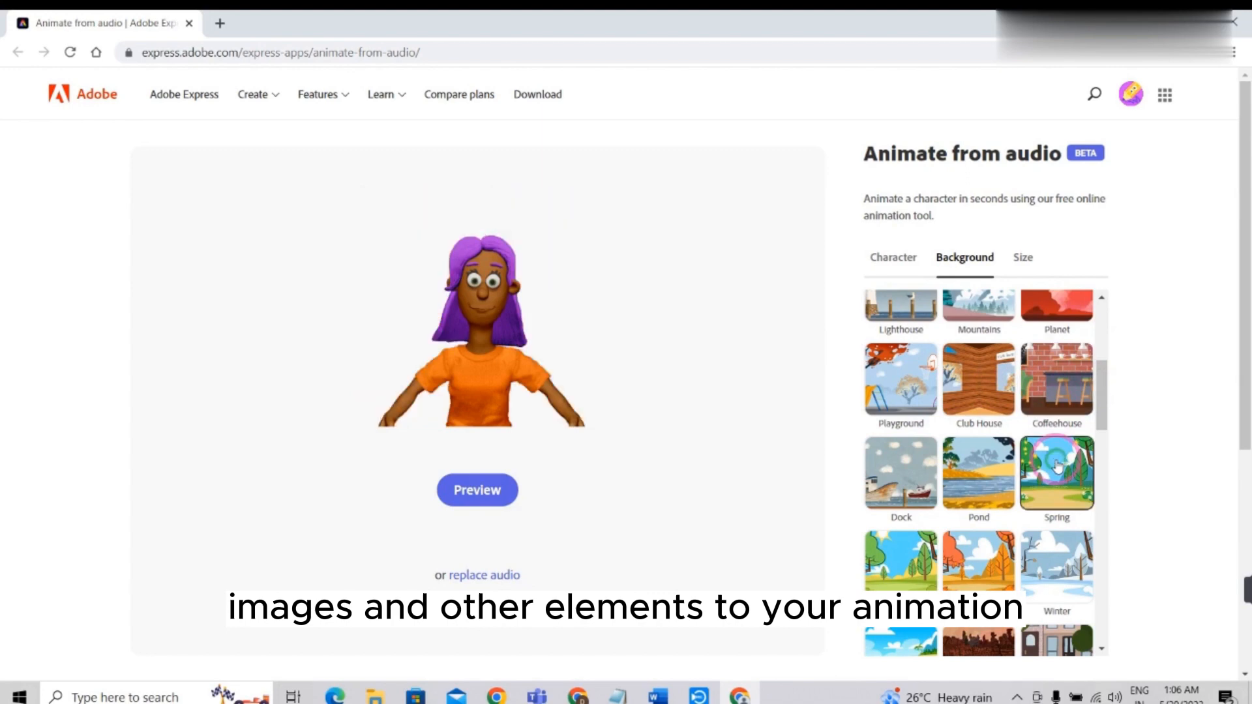
{"action": "mouse_move", "coordinate": [963, 473]}
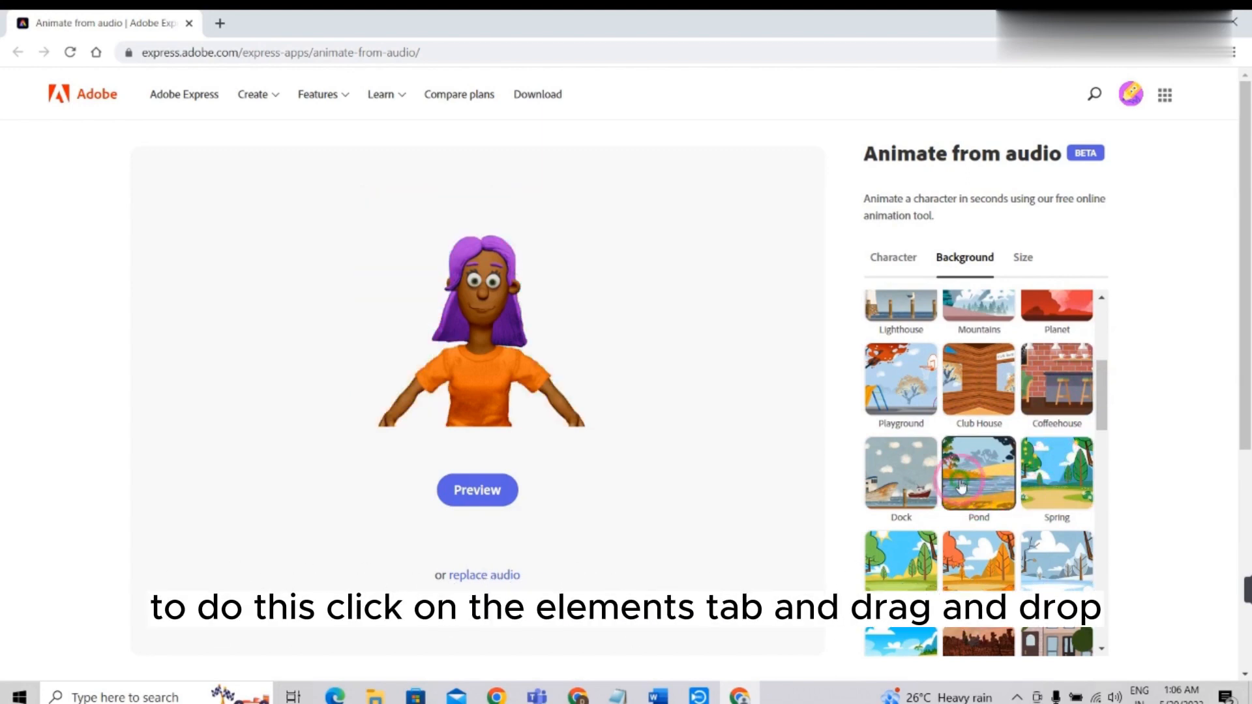
{"action": "left_click", "coordinate": [901, 474]}
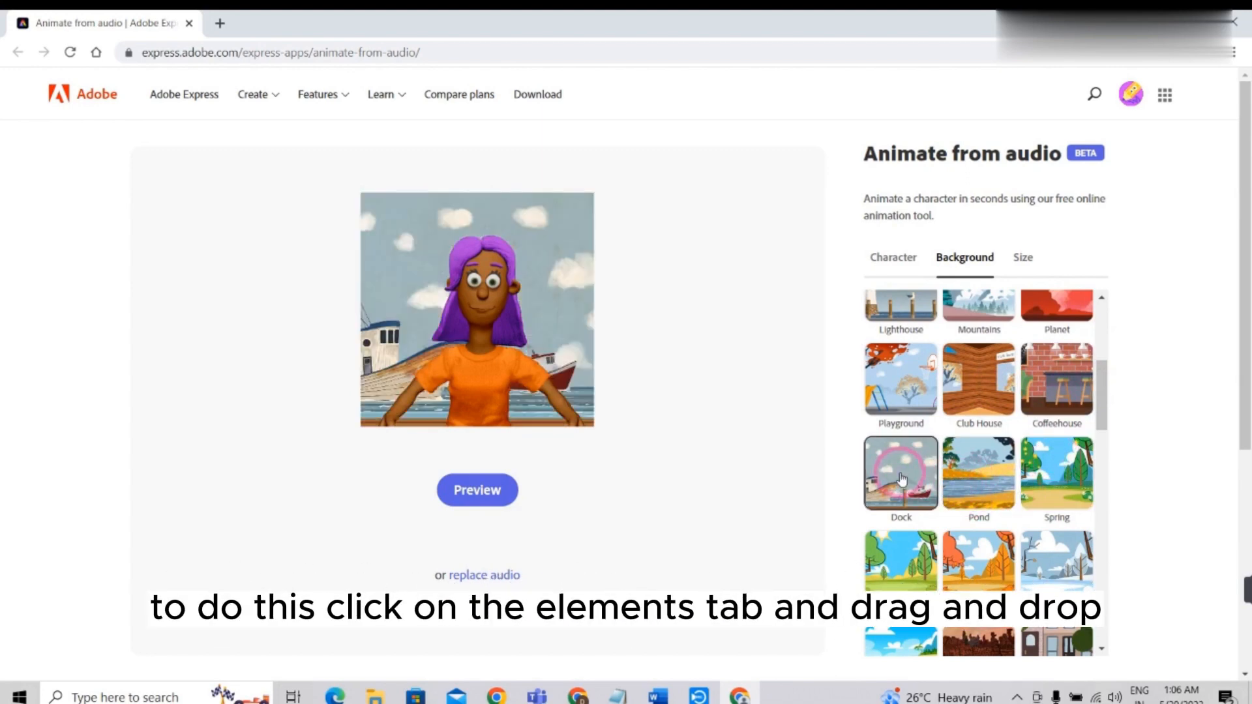
{"action": "scroll", "scroll_direction": "down", "scroll_amount": 3}
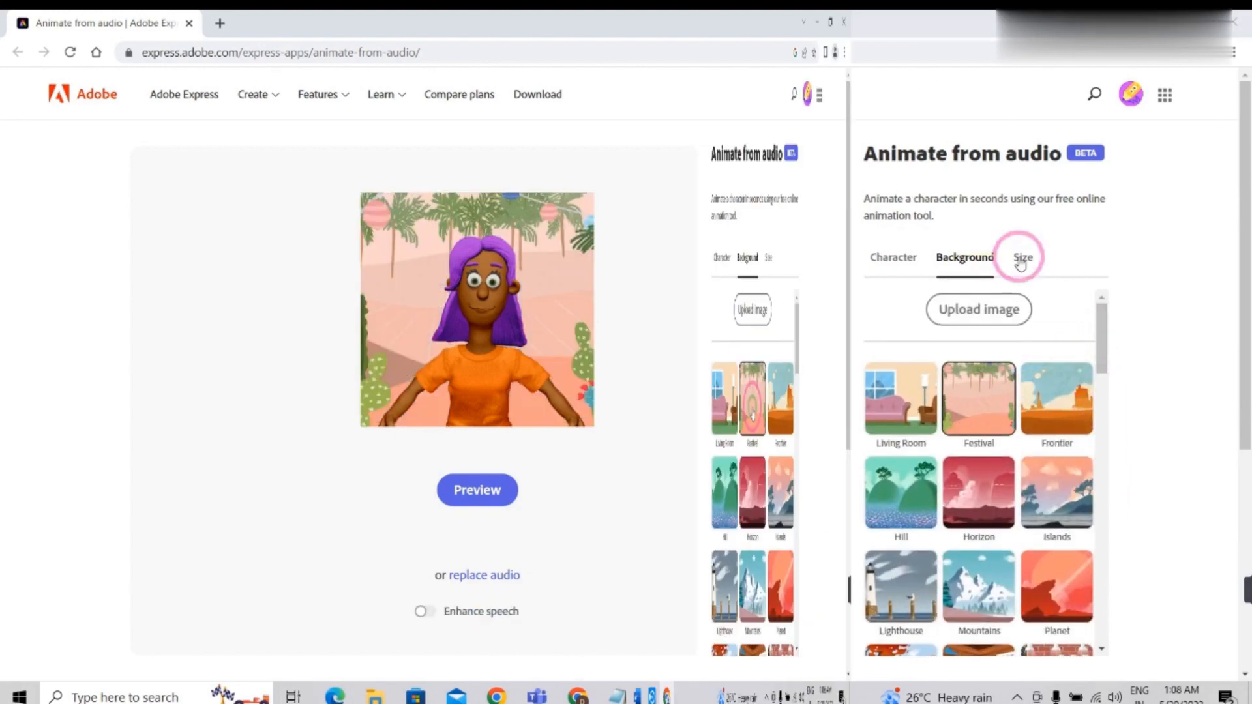
Try Story and Portrait sizes, then set output to YouTube landscape 16:9 (1920×1080).
{"action": "left_click", "coordinate": [1023, 257]}
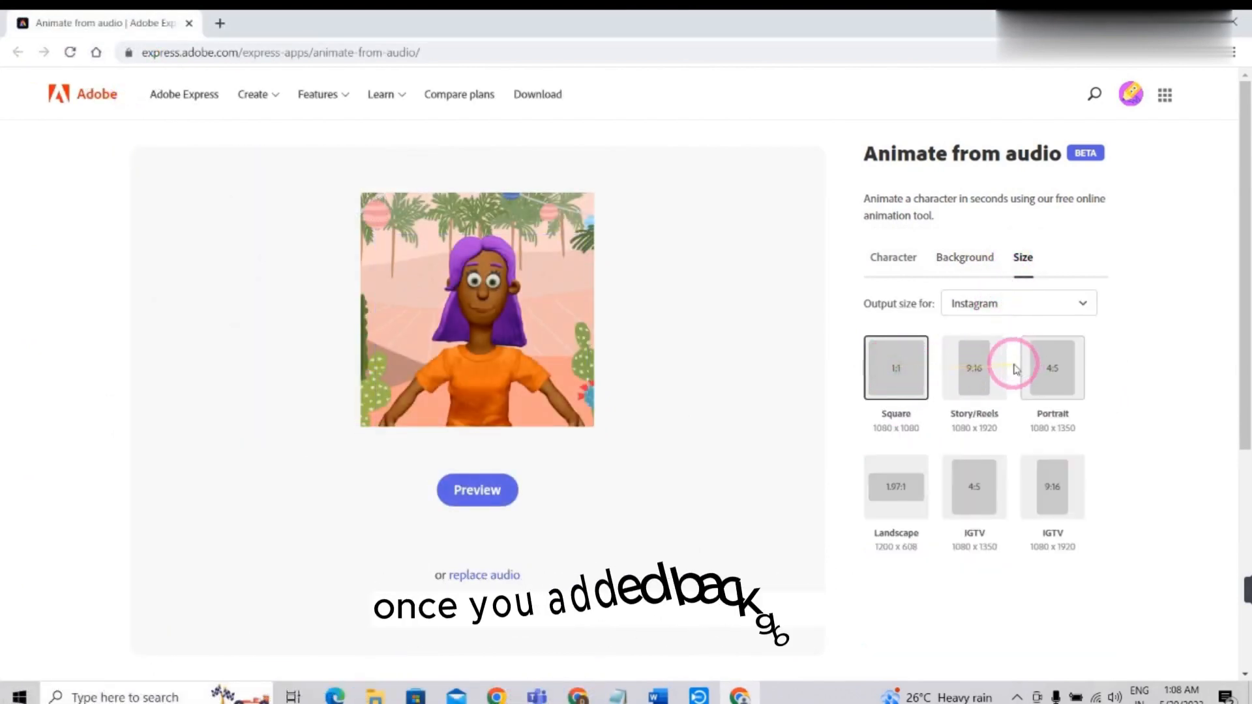
{"action": "left_click", "coordinate": [974, 367]}
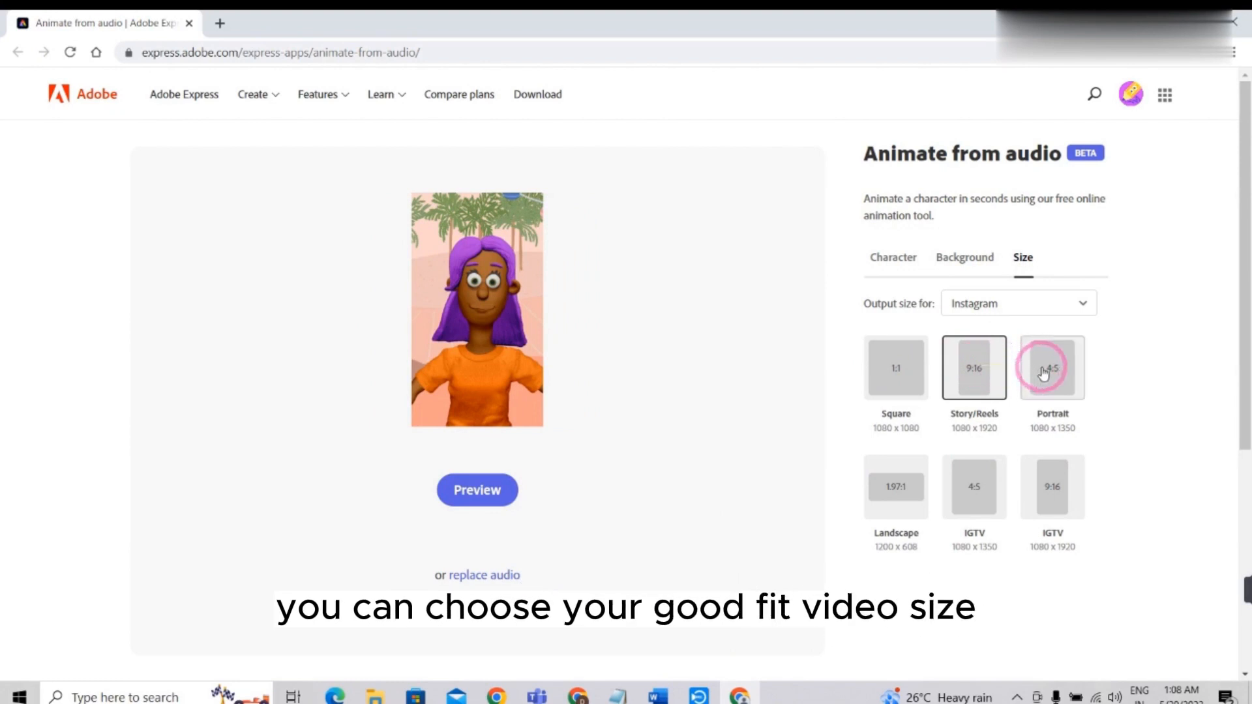
{"action": "left_click", "coordinate": [1052, 368]}
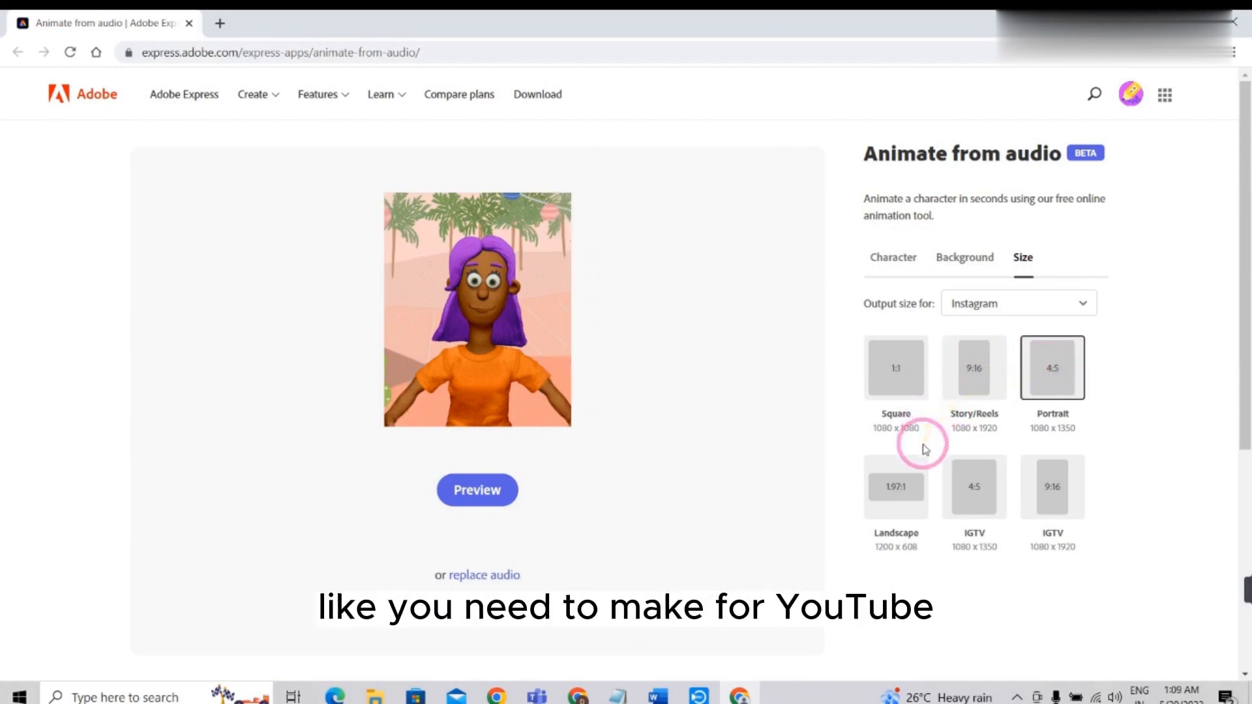
{"action": "left_click", "coordinate": [1018, 303]}
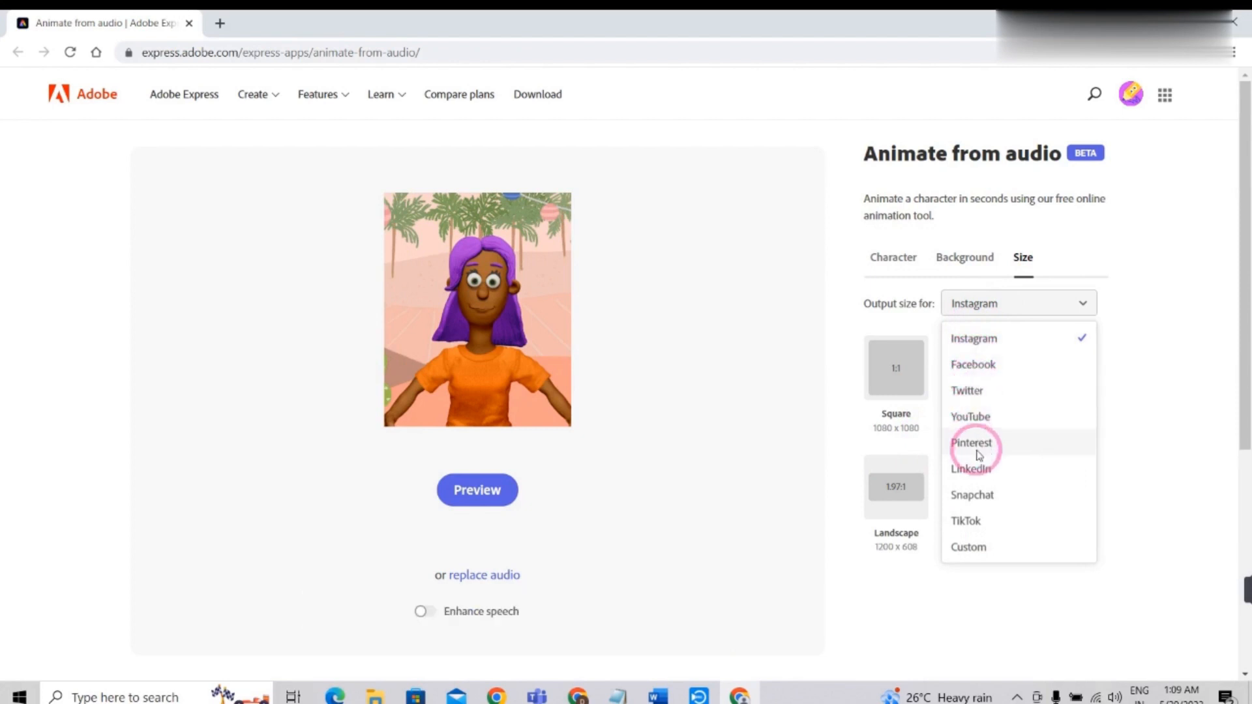
{"action": "mouse_move", "coordinate": [973, 431]}
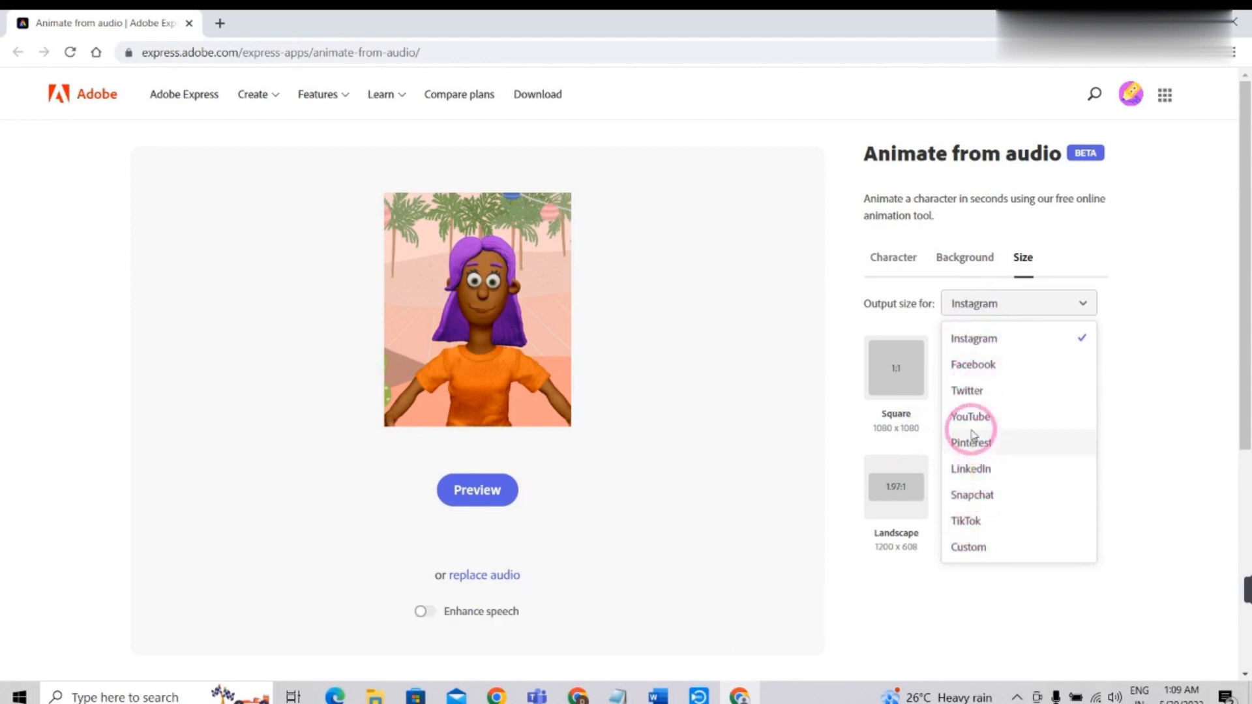
{"action": "left_click", "coordinate": [970, 416]}
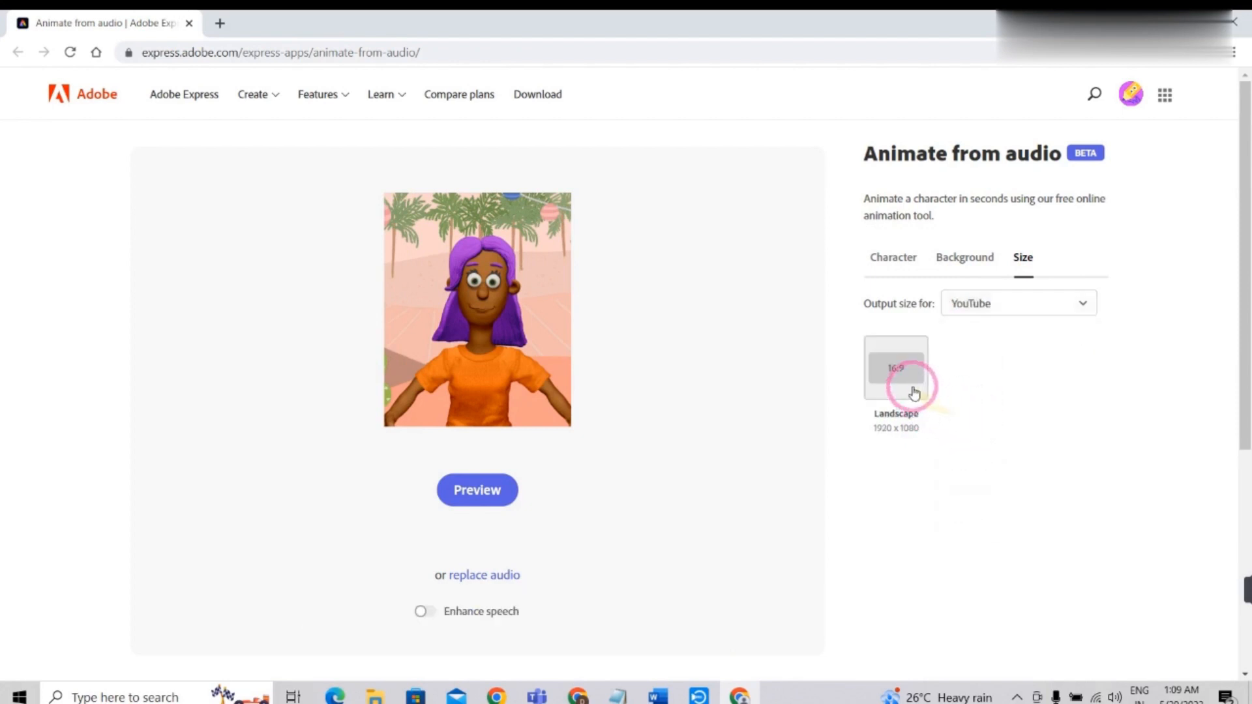
{"action": "left_click", "coordinate": [896, 367]}
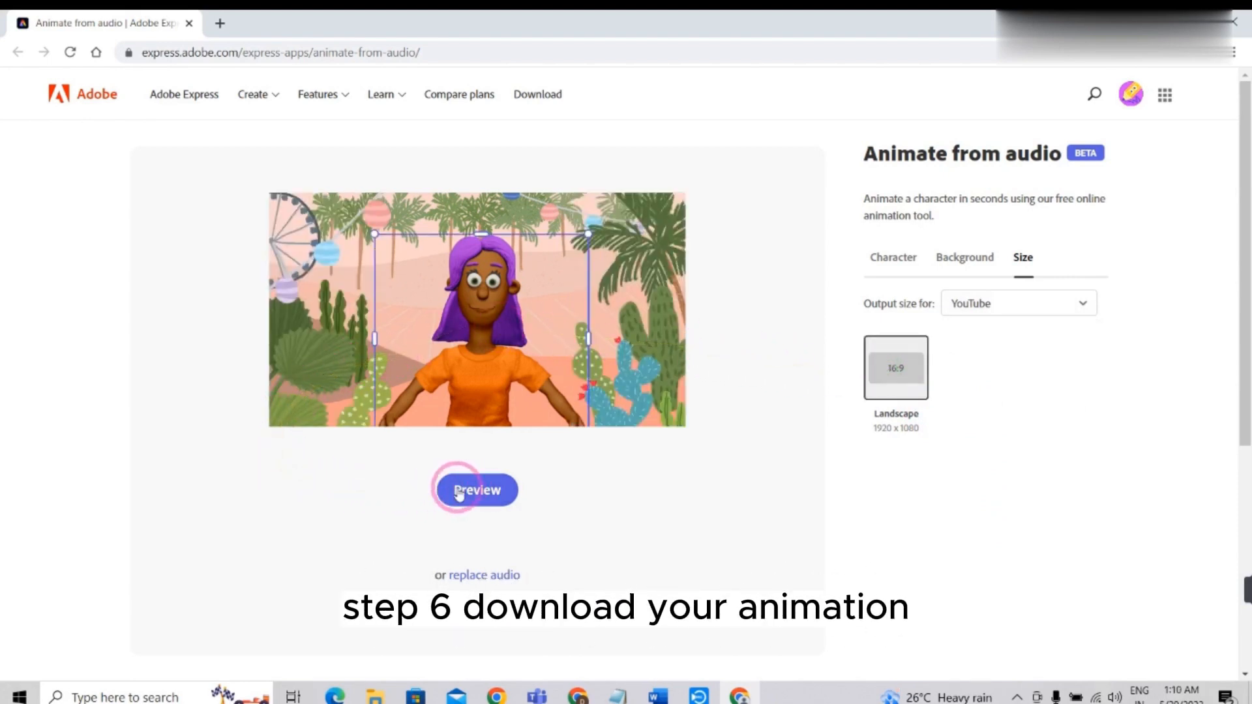
Preview Lacy's 43-second landscape Festival animation, then request its download.
{"action": "left_click", "coordinate": [476, 490]}
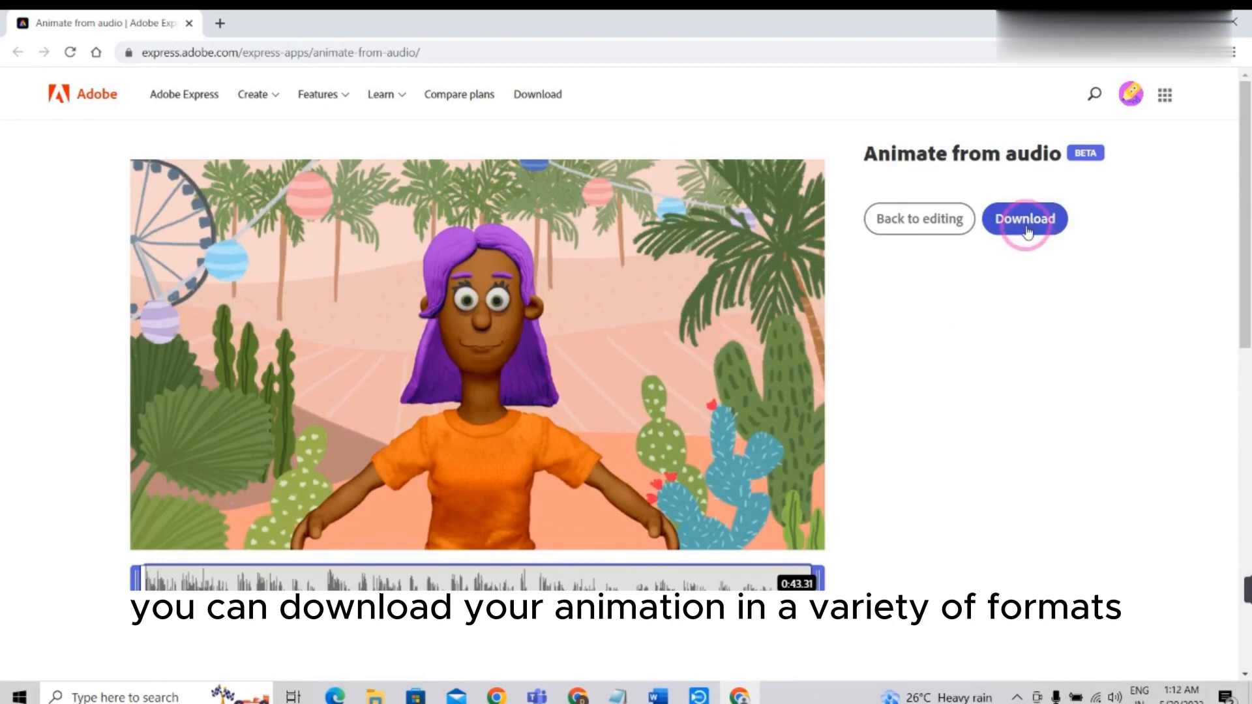
{"action": "left_click", "coordinate": [1024, 220]}
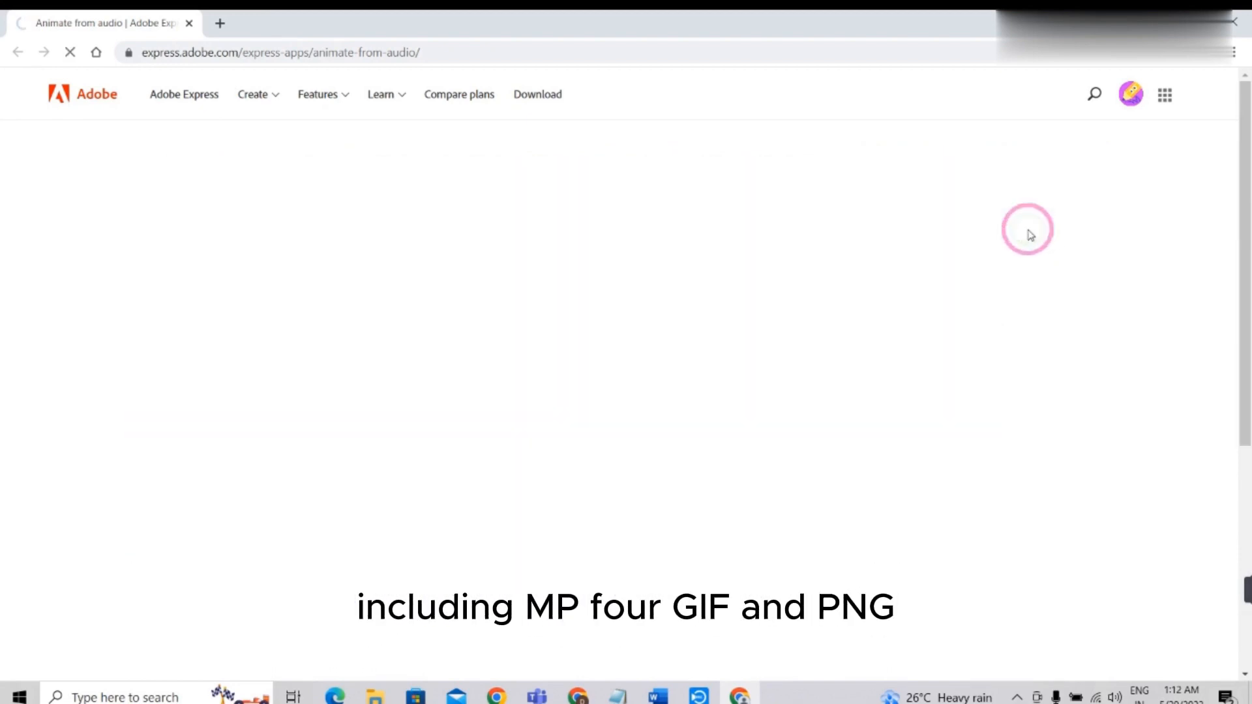